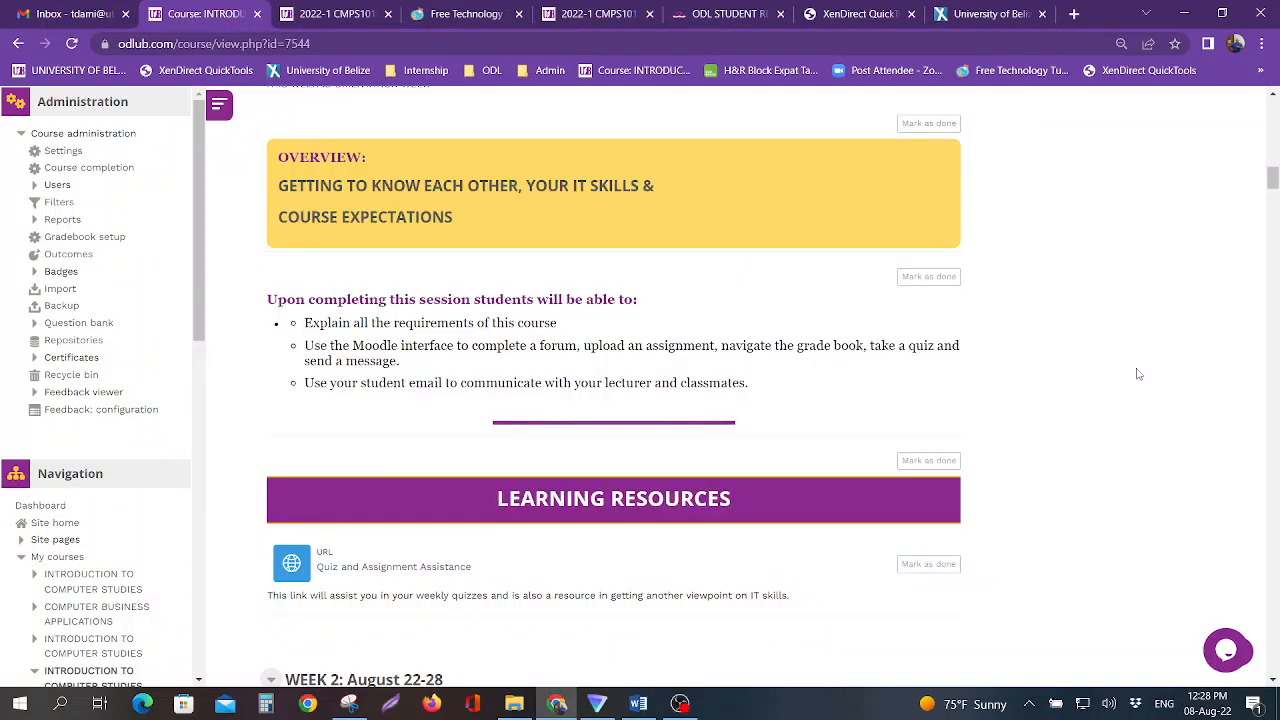
Browse the GCFGlobal technology tutorial categories from Email and Office 2016 down to Linux
{"action": "scroll", "scroll_direction": "up", "scroll_amount": 3}
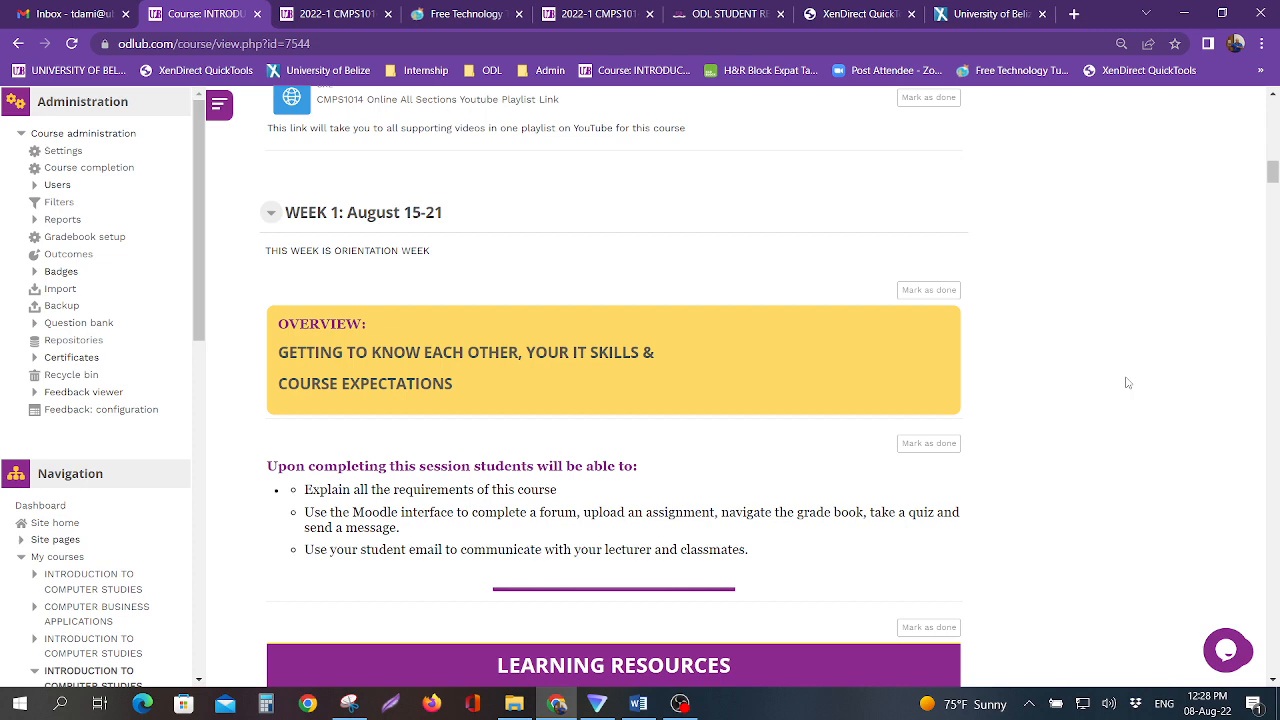
{"action": "scroll", "scroll_direction": "down", "scroll_amount": 3}
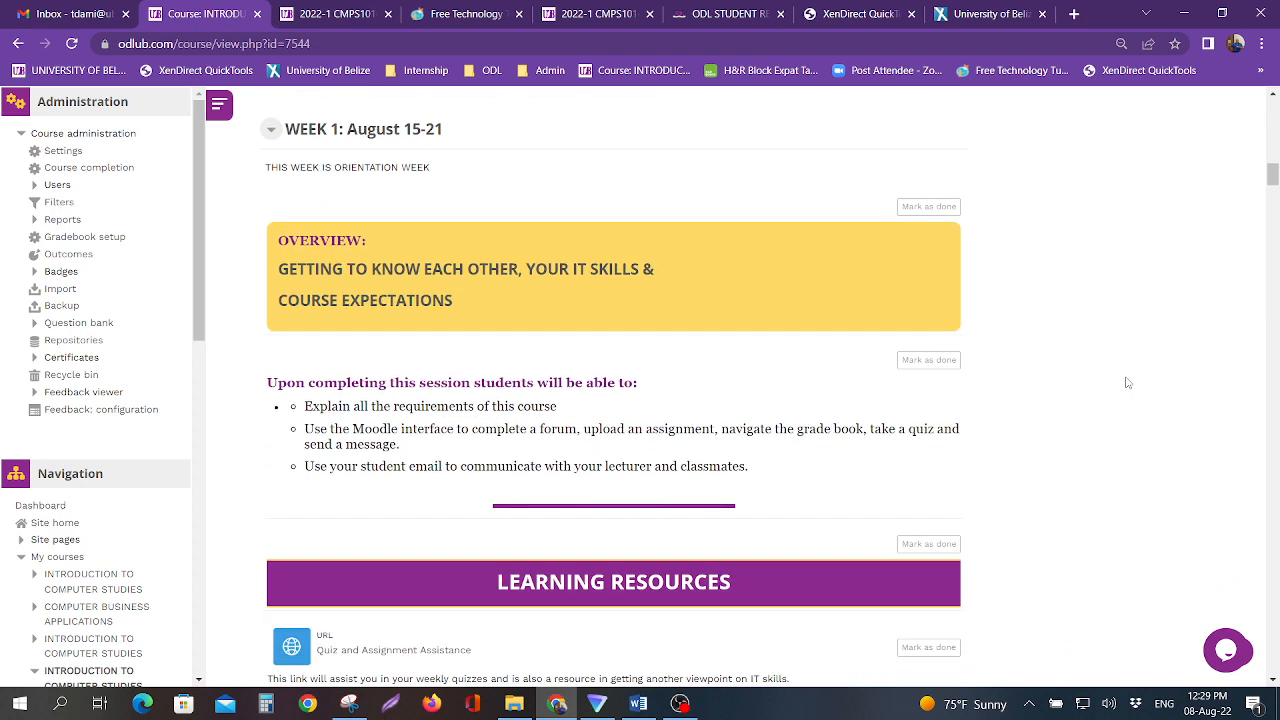
{"action": "mouse_move", "coordinate": [1188, 370]}
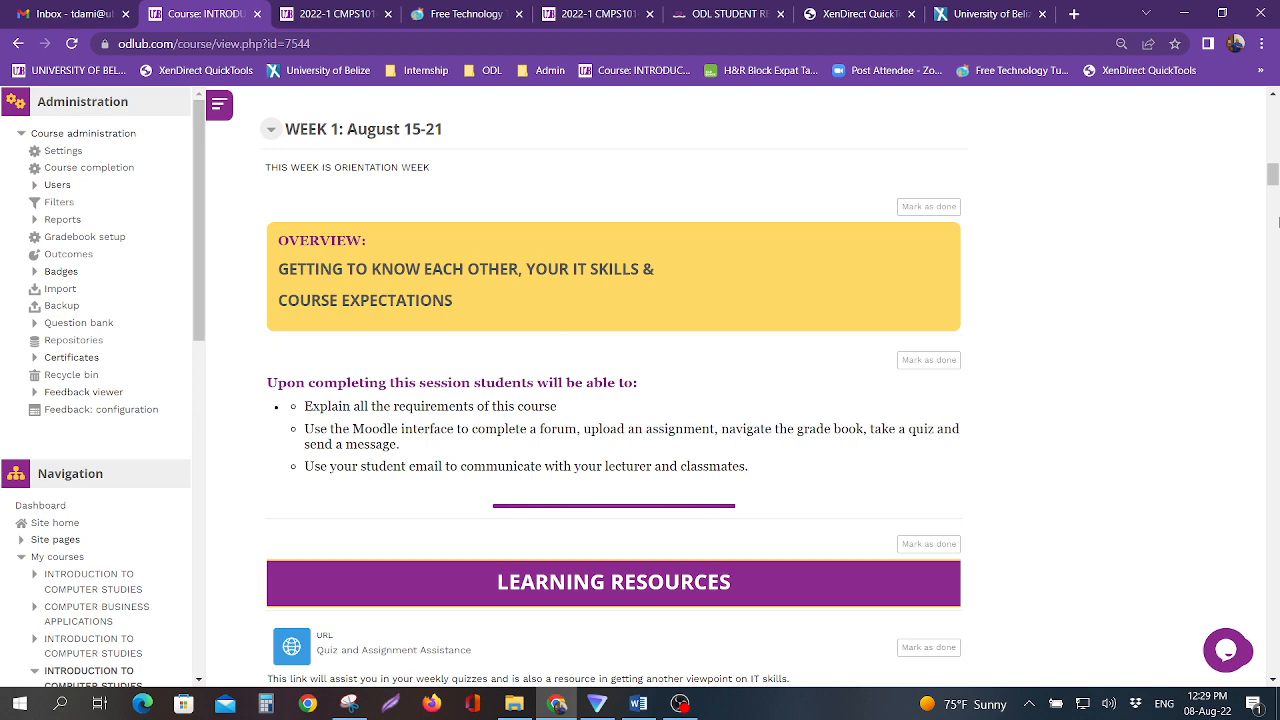
{"action": "scroll", "scroll_direction": "down", "scroll_amount": 3}
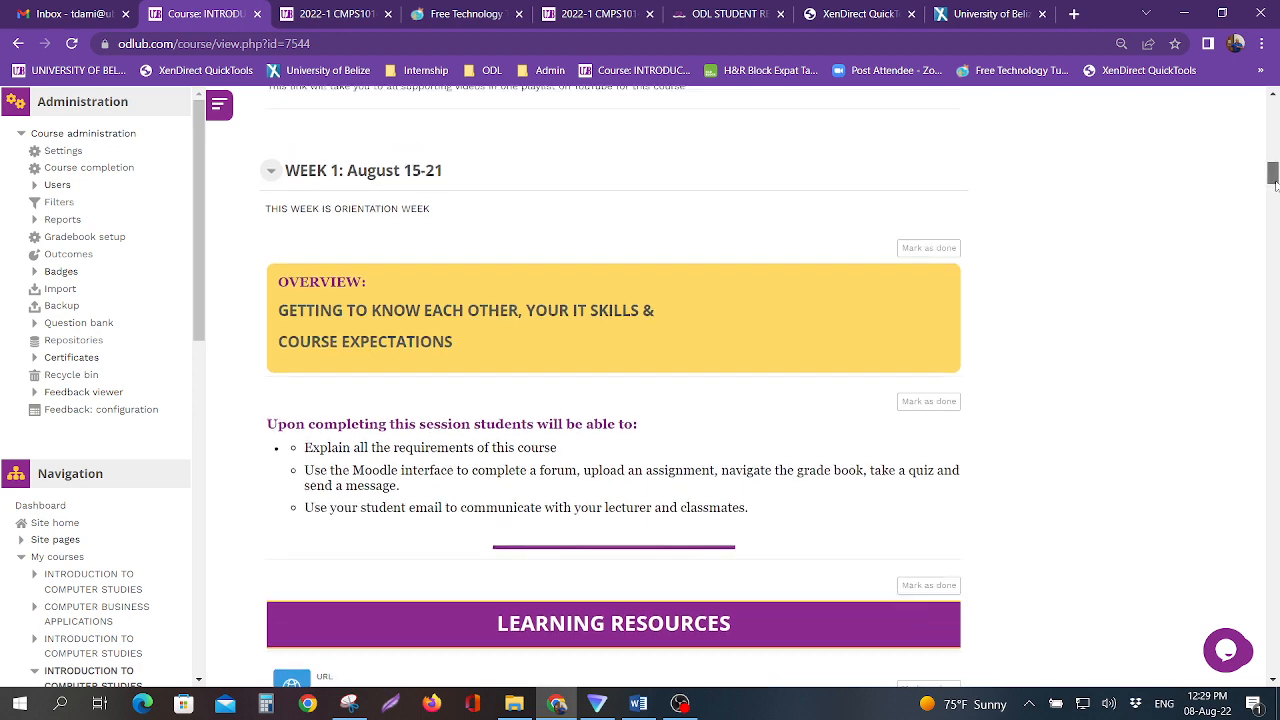
{"action": "scroll", "scroll_direction": "up", "scroll_amount": 3}
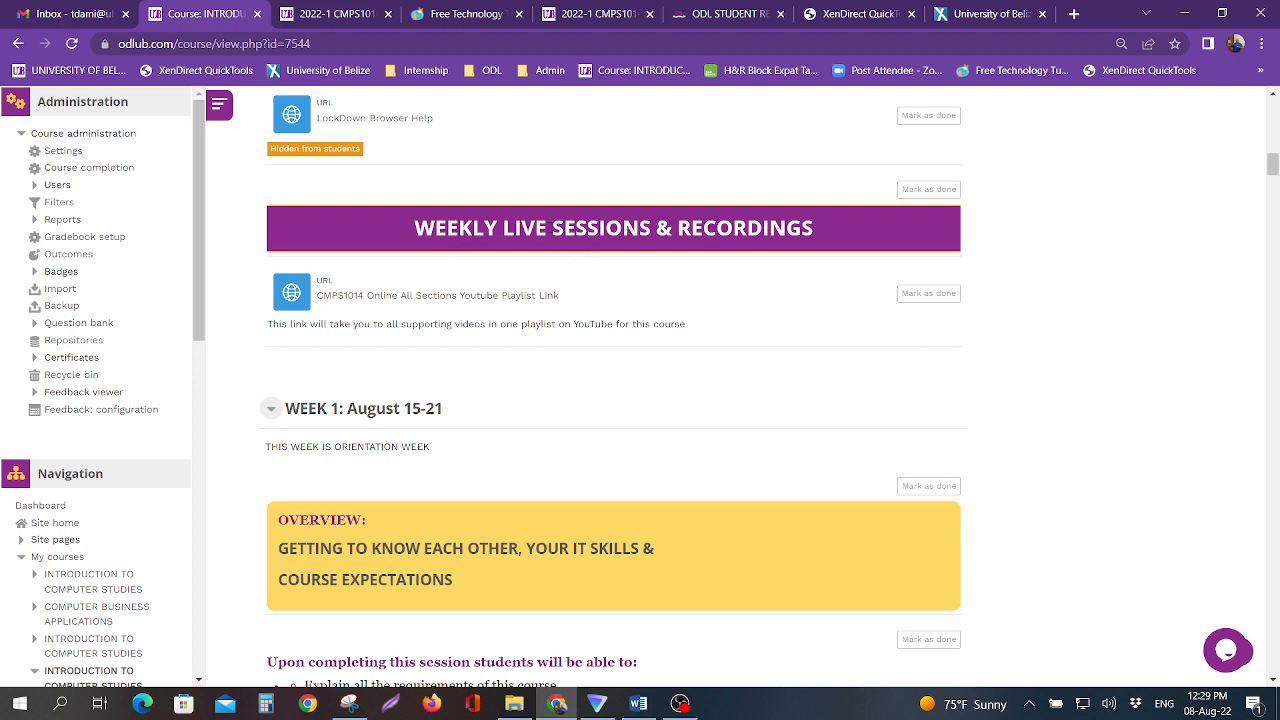
{"action": "mouse_move", "coordinate": [424, 350]}
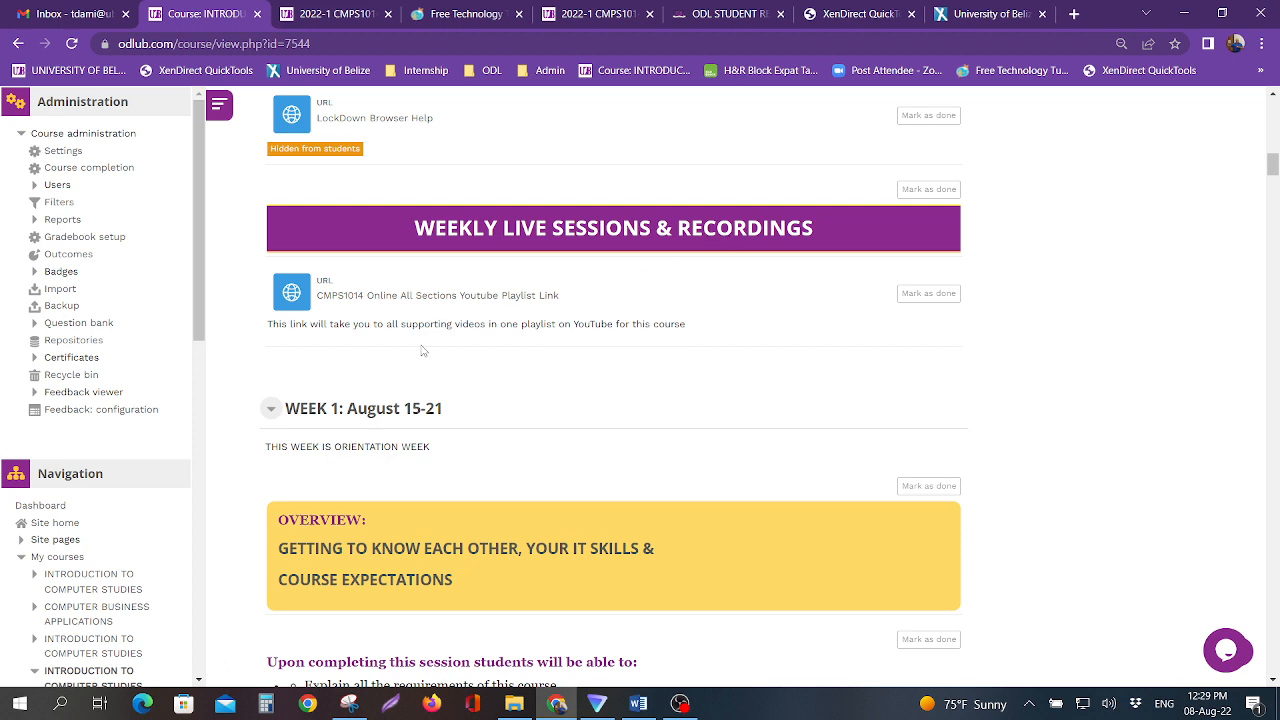
{"action": "mouse_move", "coordinate": [436, 362]}
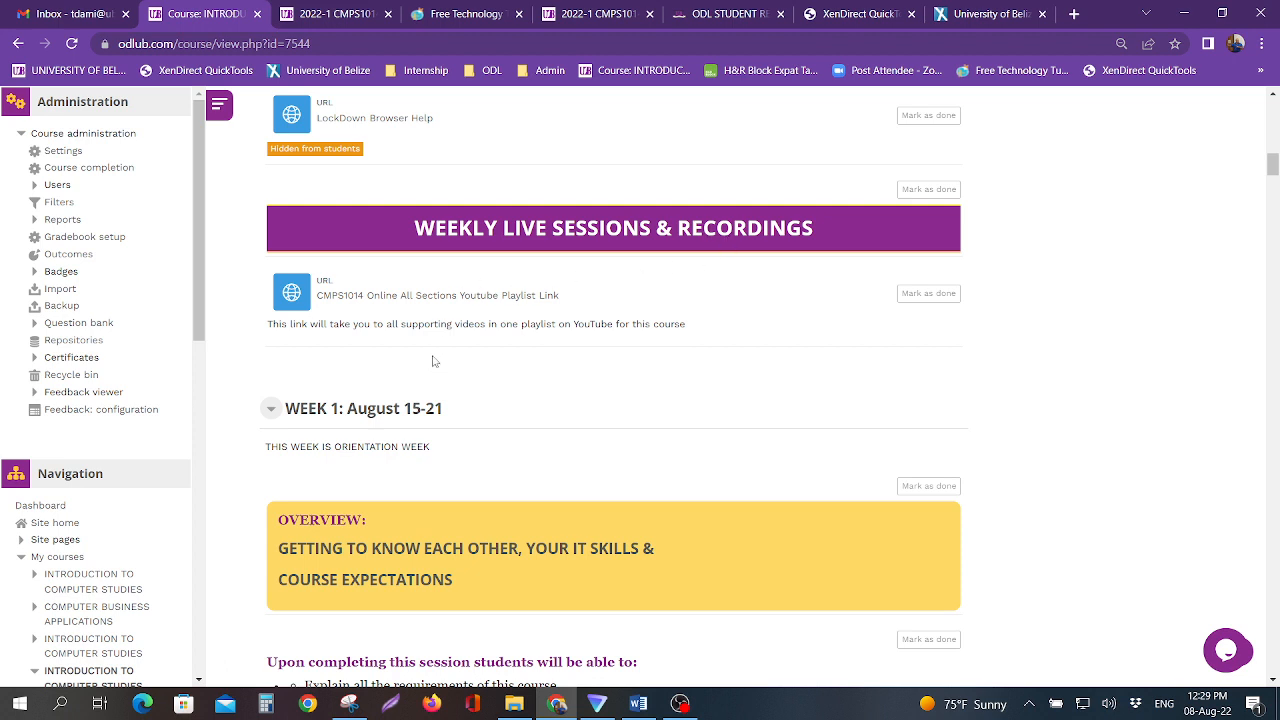
{"action": "mouse_move", "coordinate": [412, 356]}
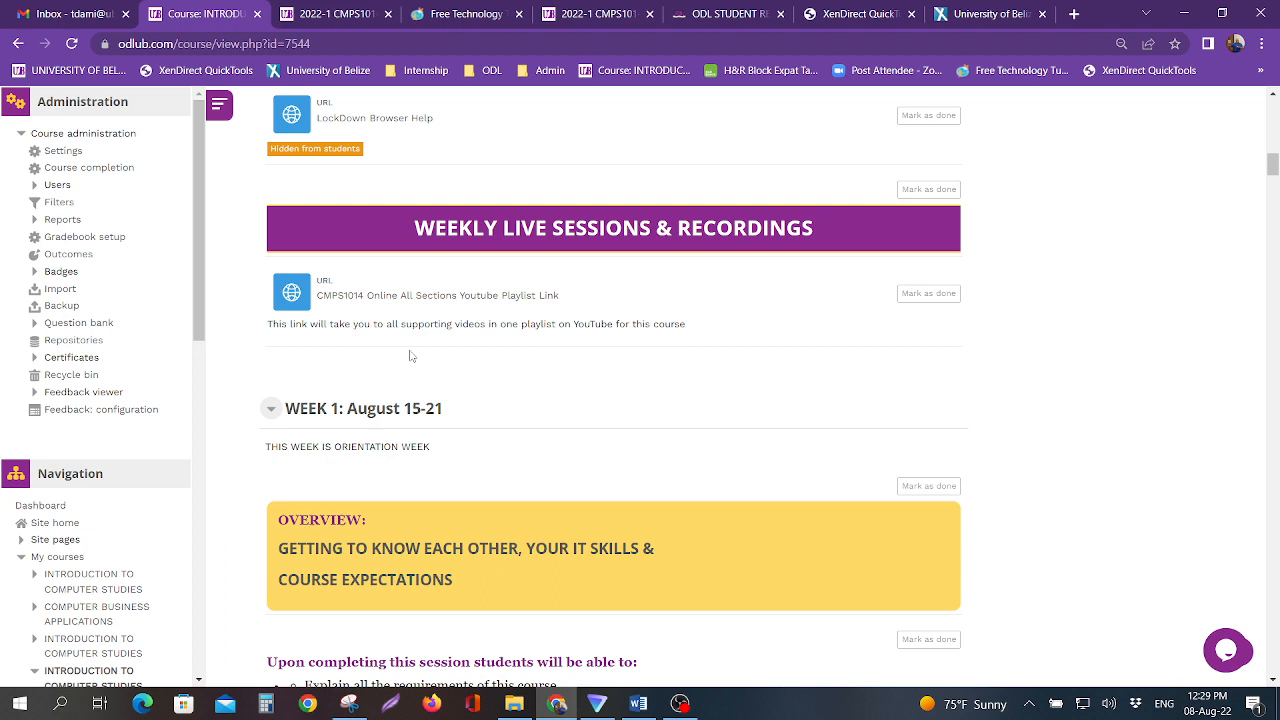
{"action": "mouse_move", "coordinate": [472, 360]}
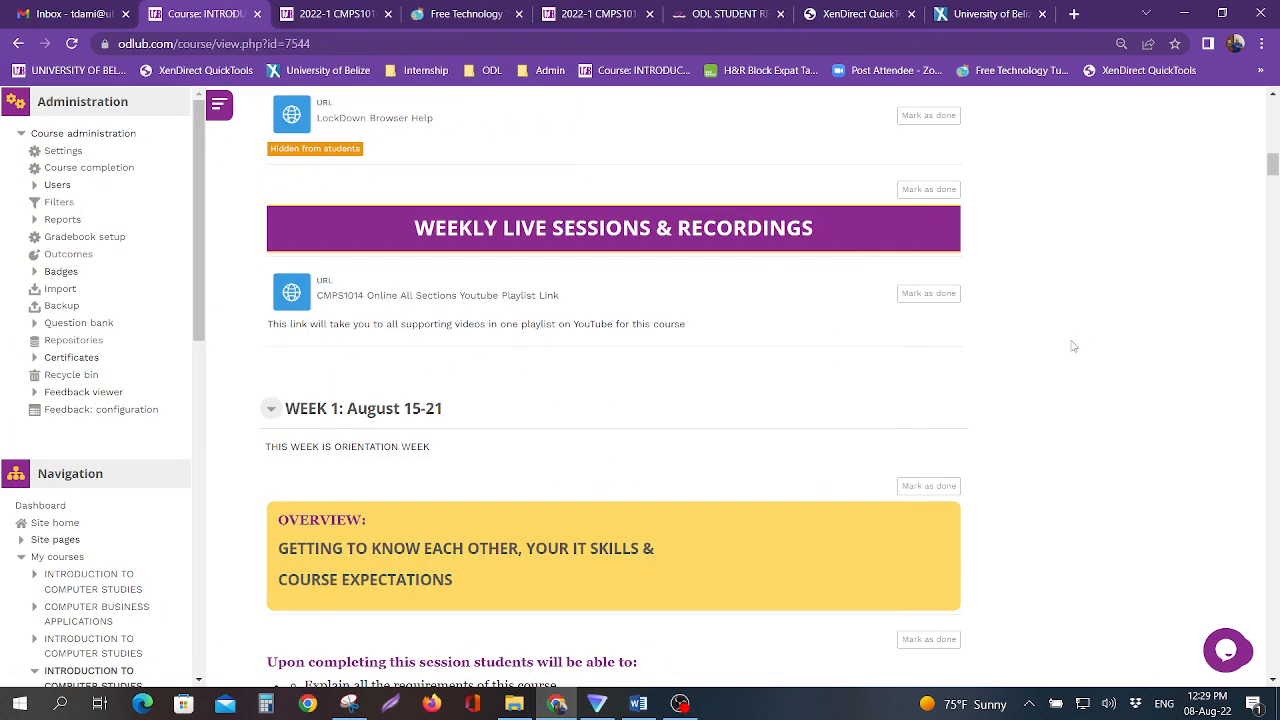
{"action": "mouse_move", "coordinate": [588, 348]}
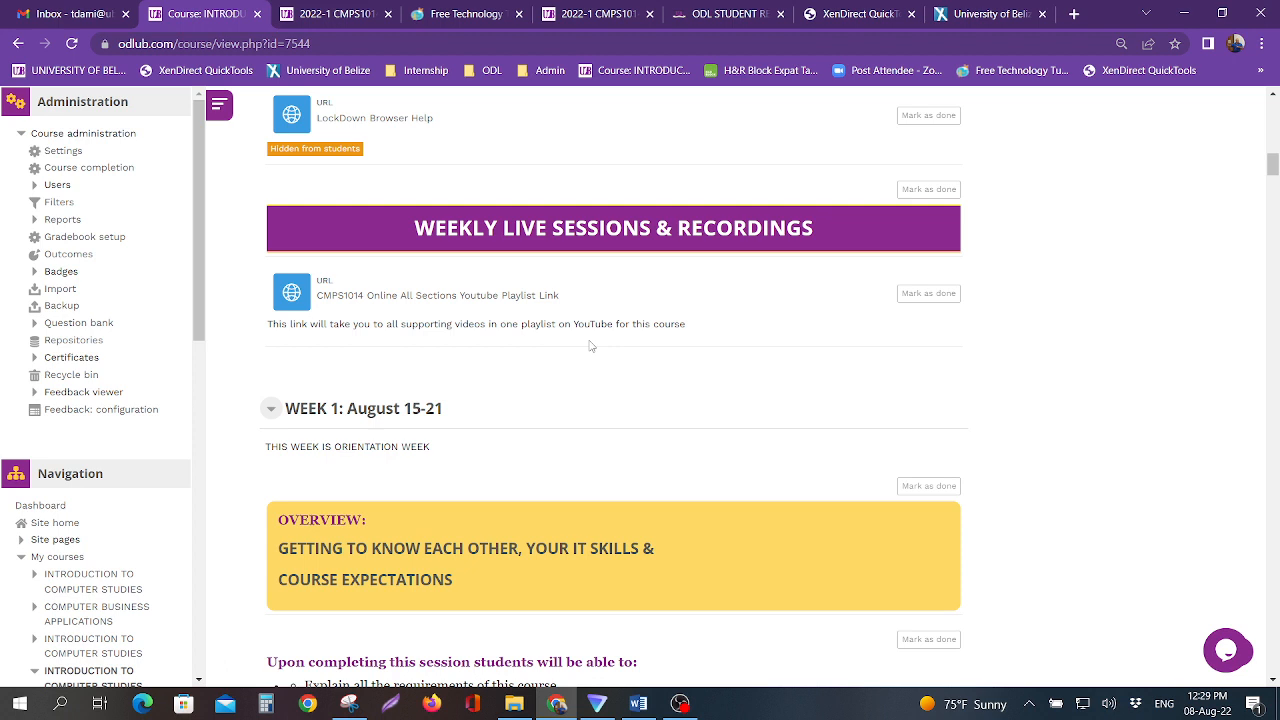
{"action": "mouse_move", "coordinate": [532, 352]}
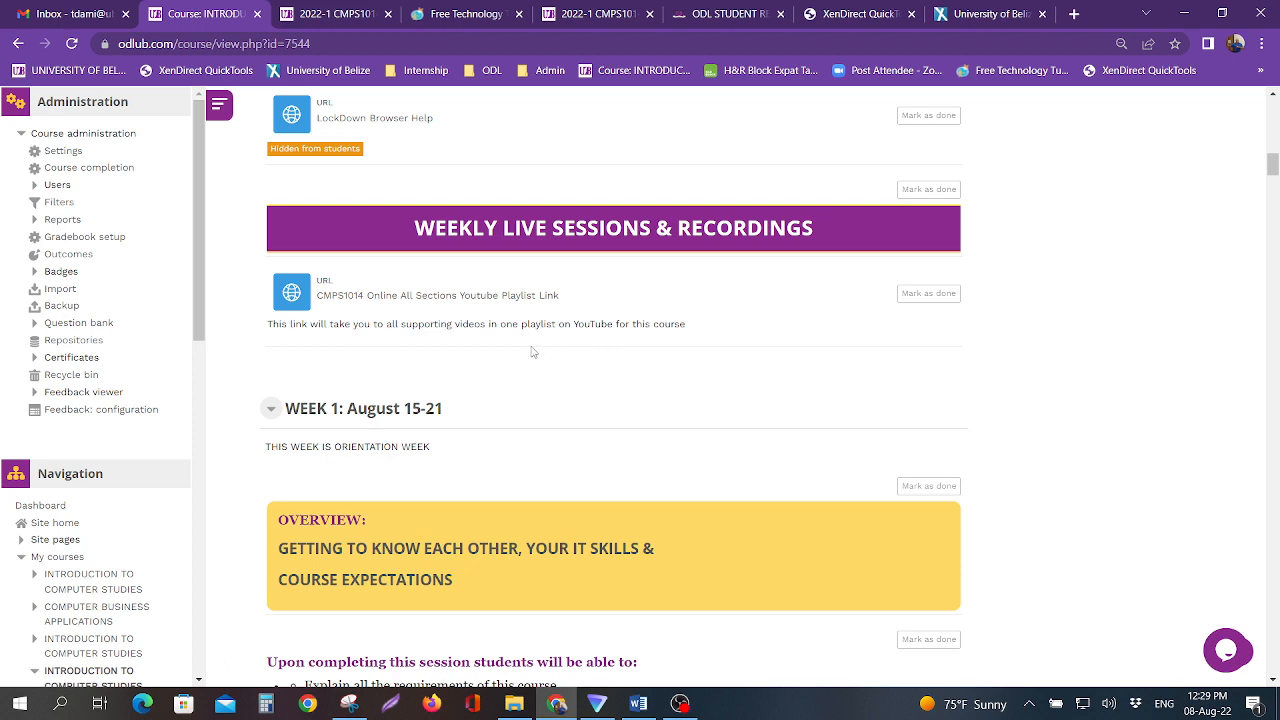
{"action": "mouse_move", "coordinate": [568, 350]}
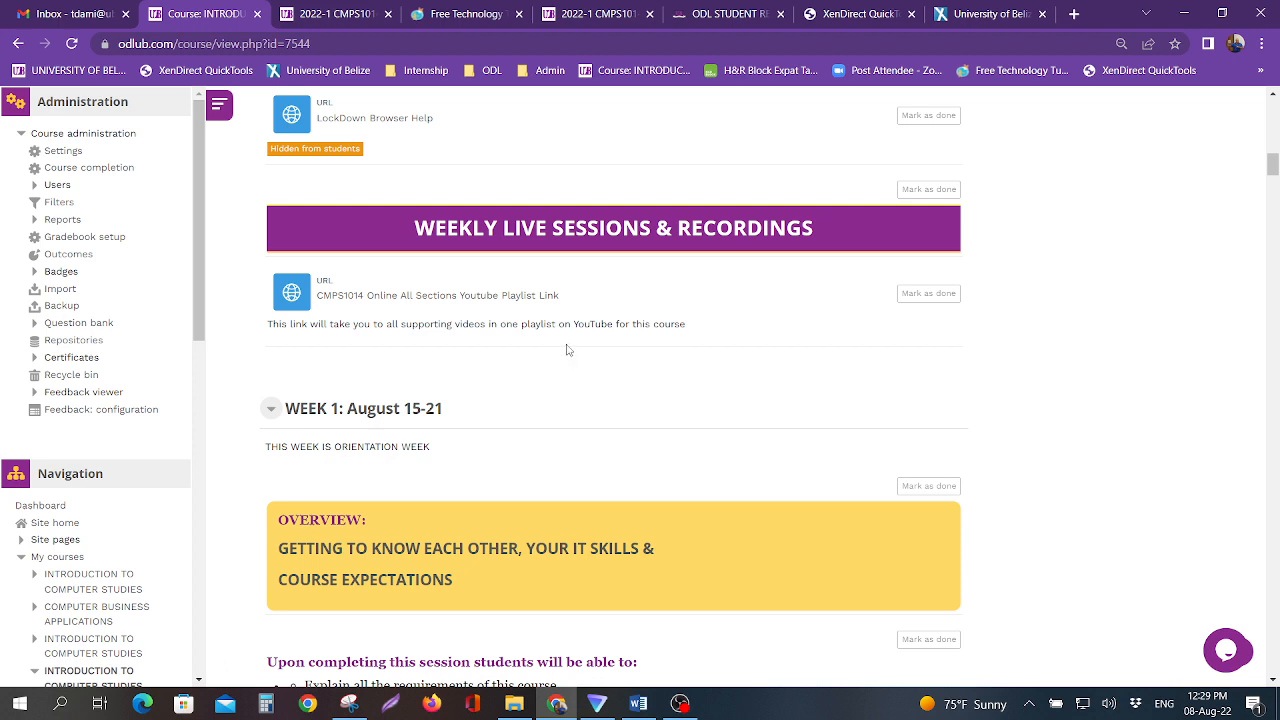
{"action": "mouse_move", "coordinate": [622, 360]}
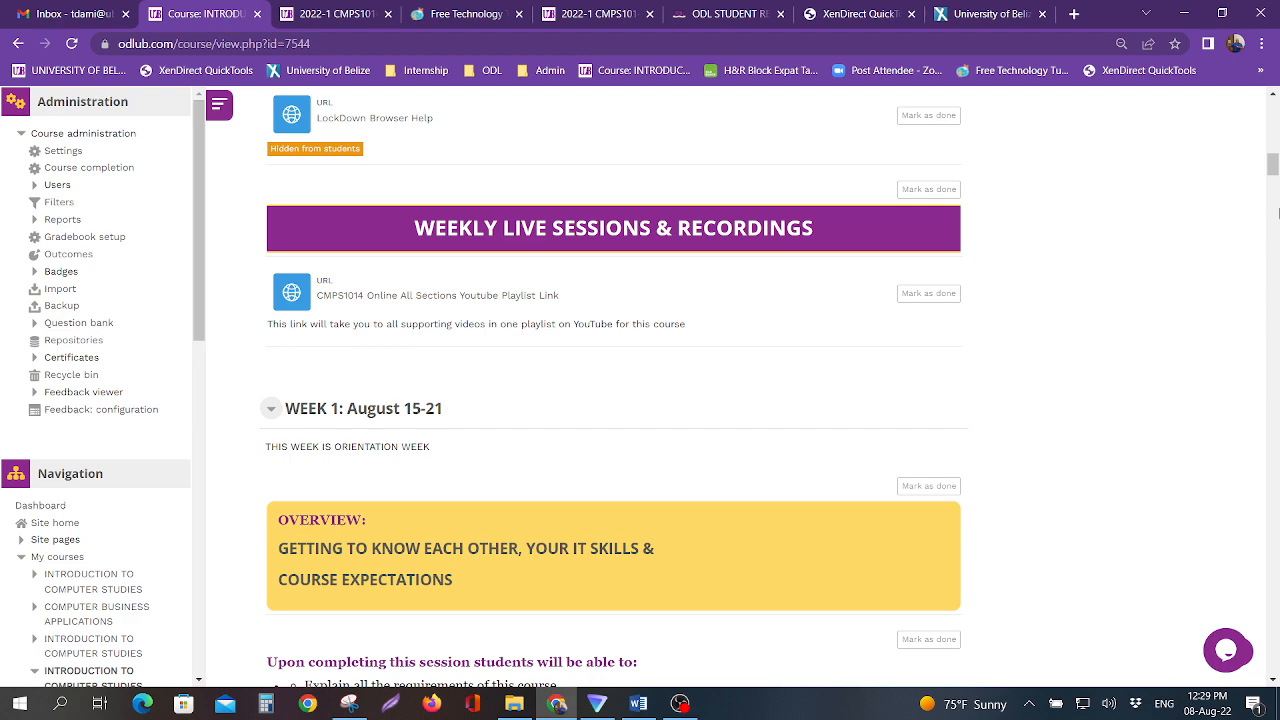
{"action": "scroll", "scroll_direction": "down", "scroll_amount": 3}
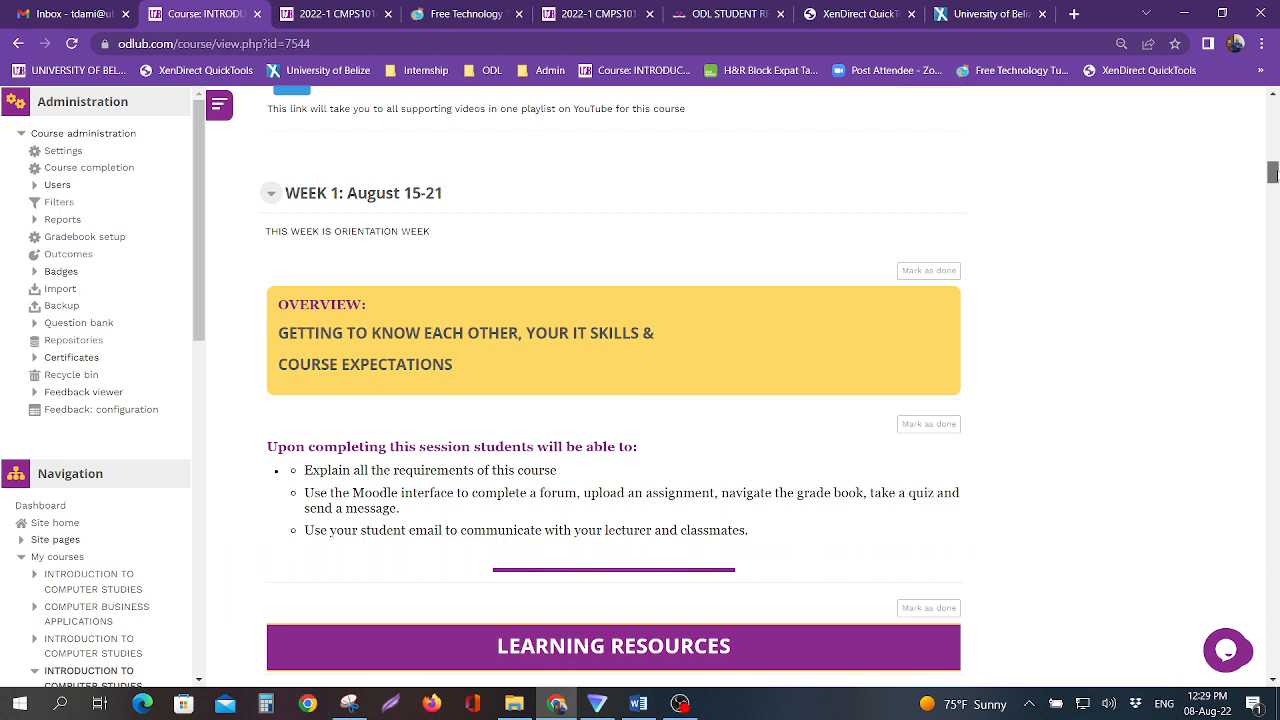
{"action": "mouse_move", "coordinate": [1156, 348]}
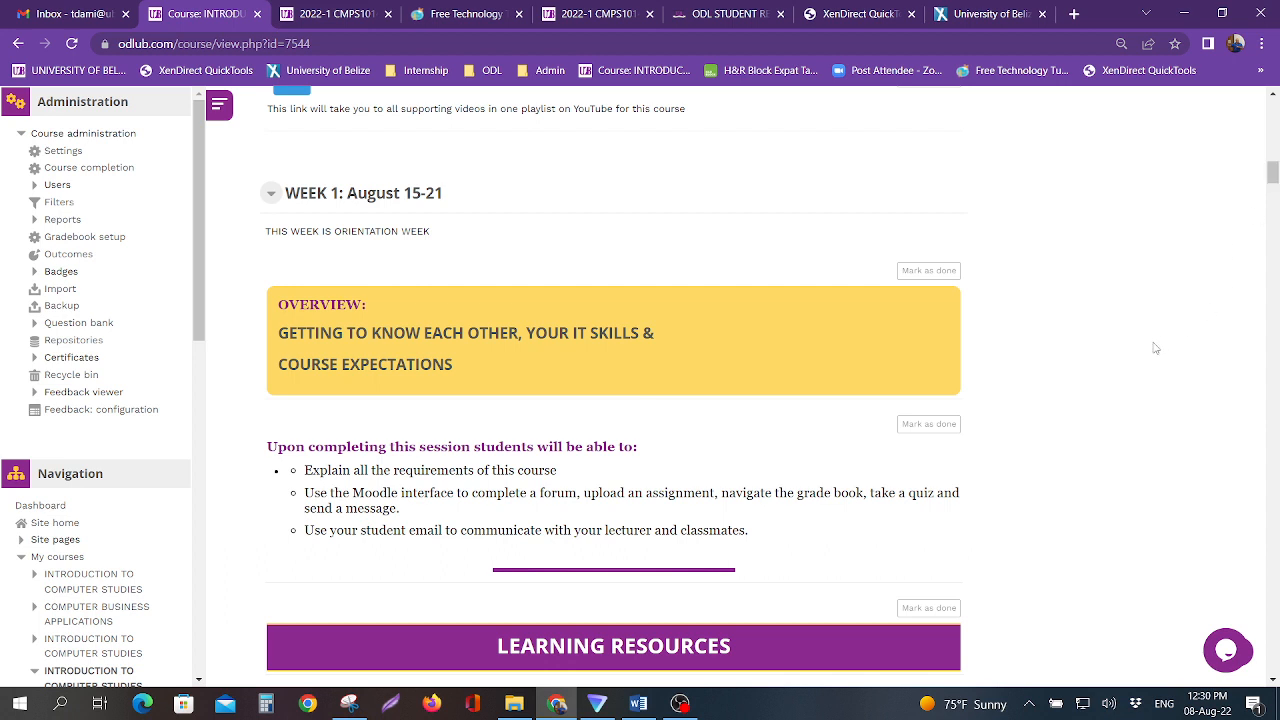
{"action": "mouse_move", "coordinate": [1272, 172]}
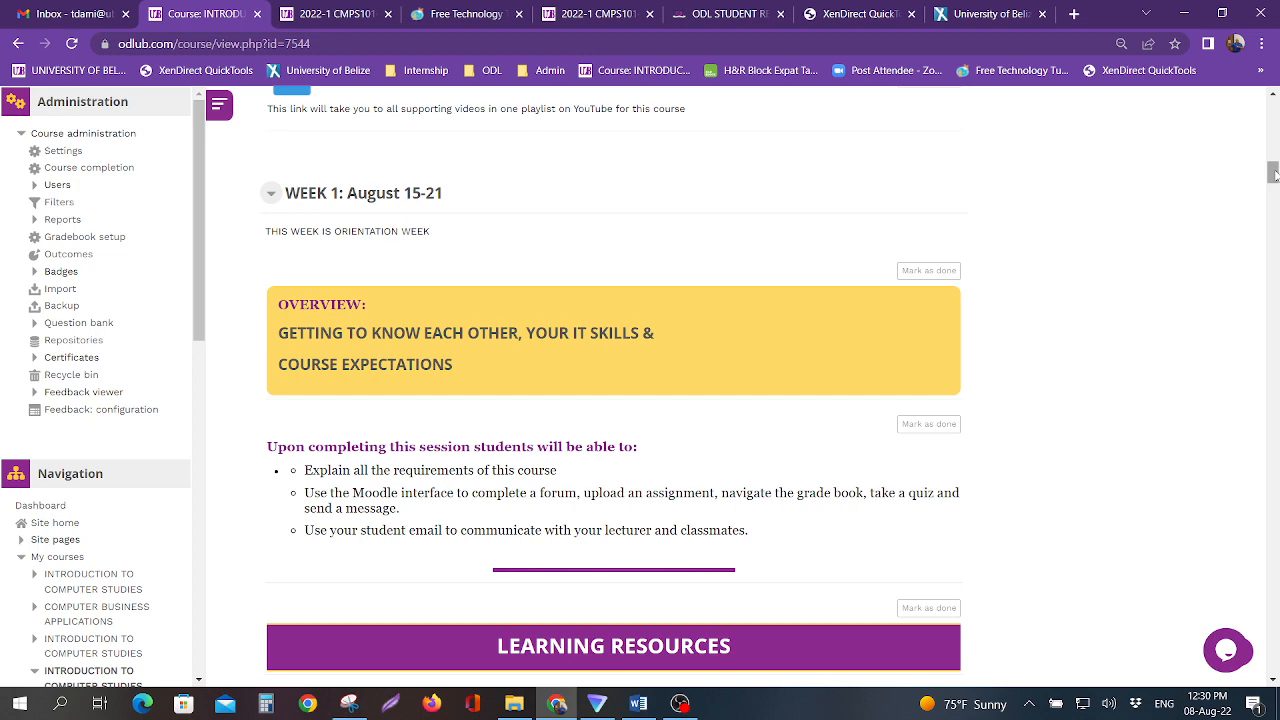
{"action": "scroll", "scroll_direction": "down", "scroll_amount": 3}
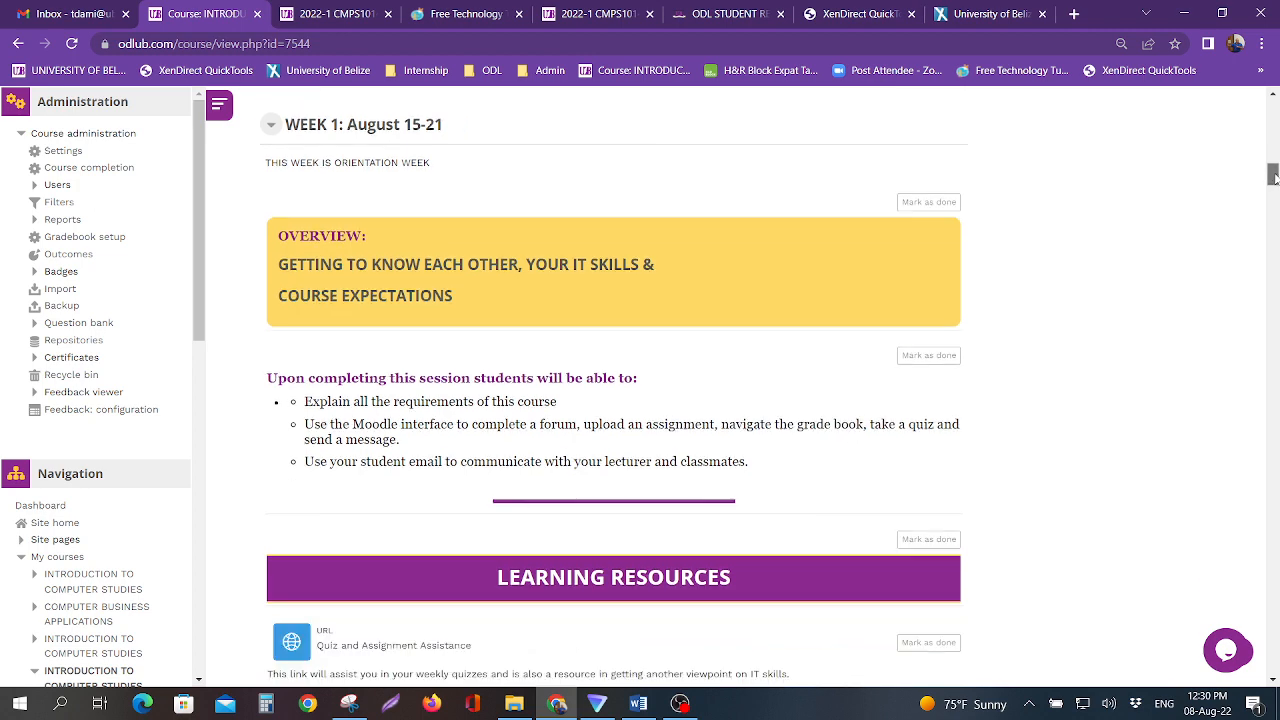
{"action": "scroll", "scroll_direction": "down", "scroll_amount": 3}
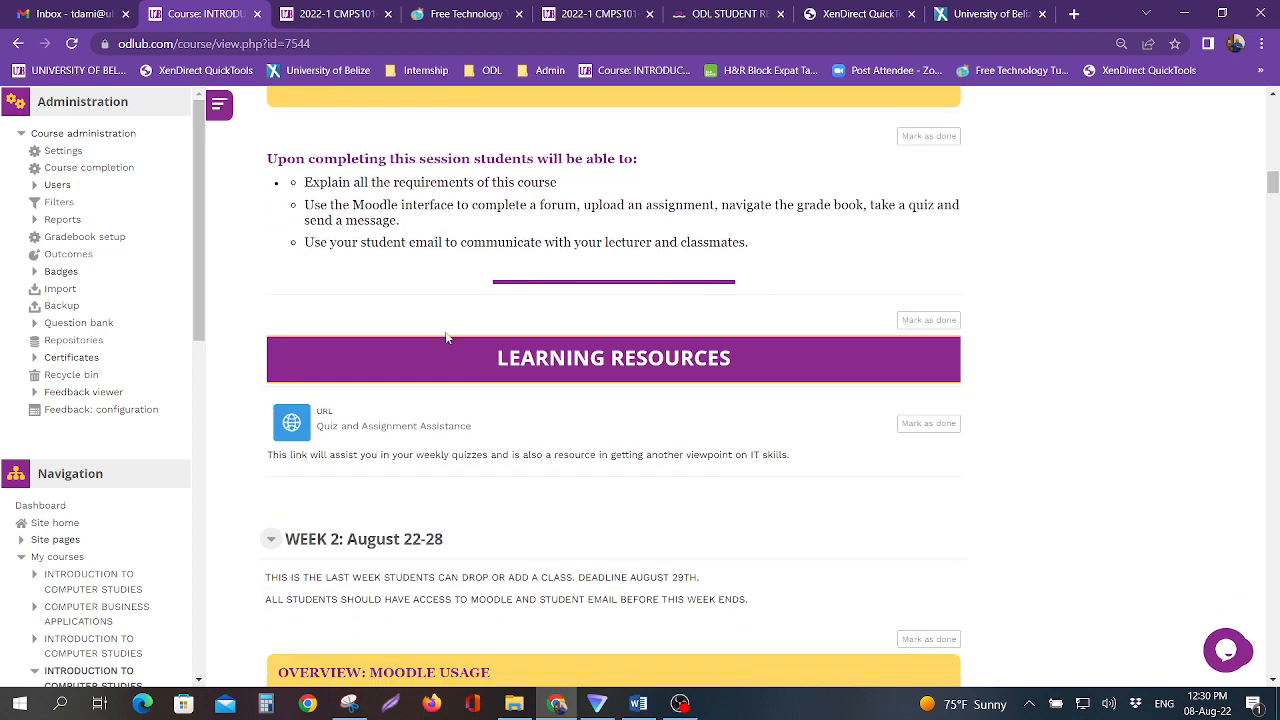
{"action": "mouse_move", "coordinate": [370, 442]}
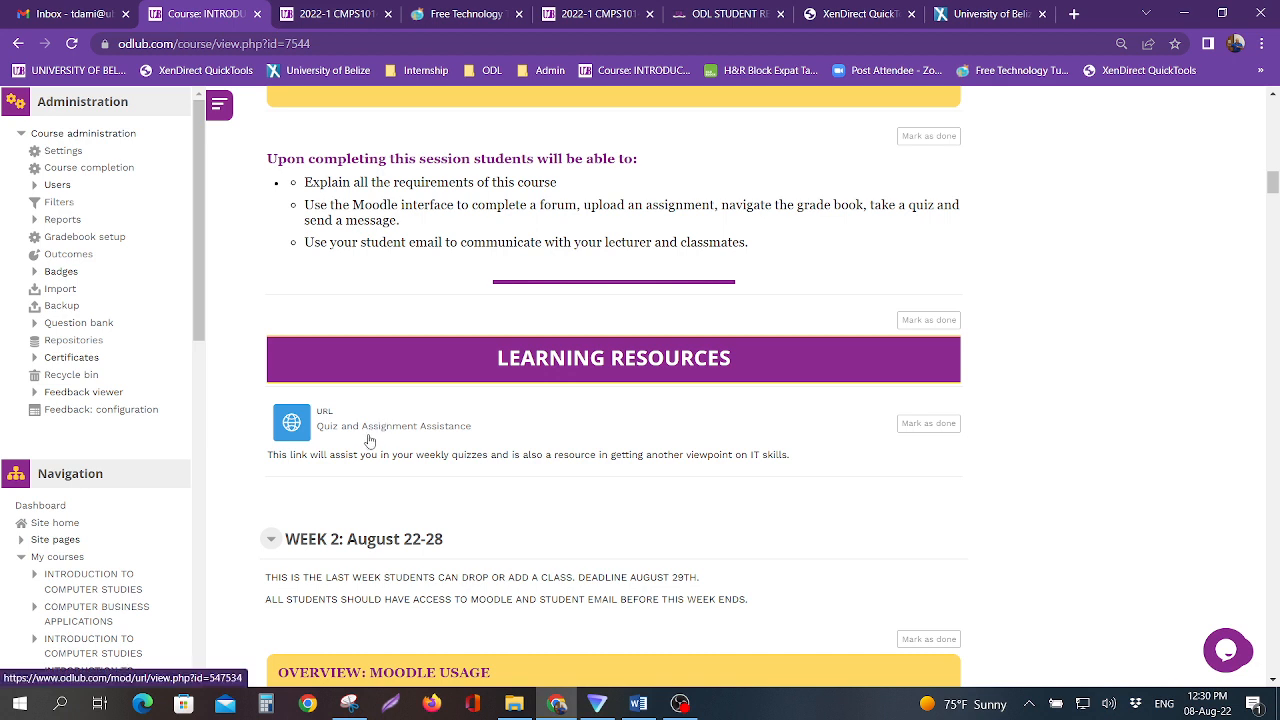
Switch back to the Moodle course page and look over Week 1's learning resources
{"action": "left_click", "coordinate": [464, 14]}
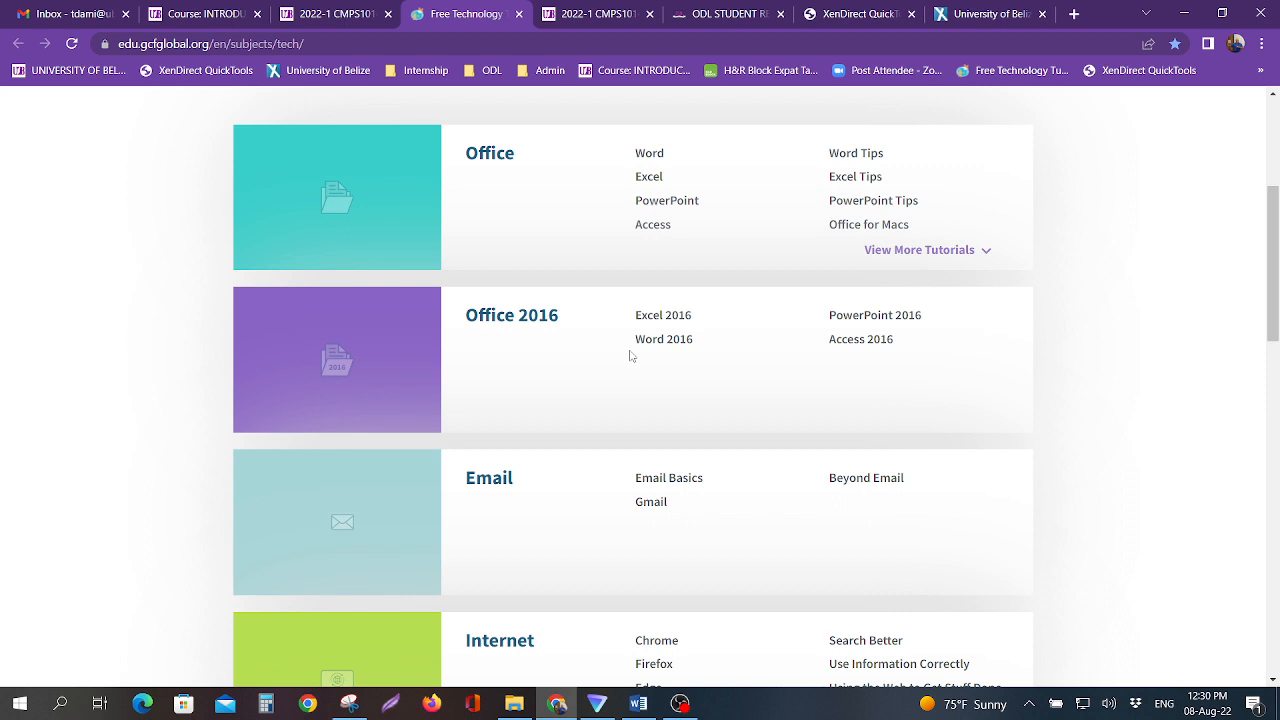
{"action": "mouse_move", "coordinate": [616, 328]}
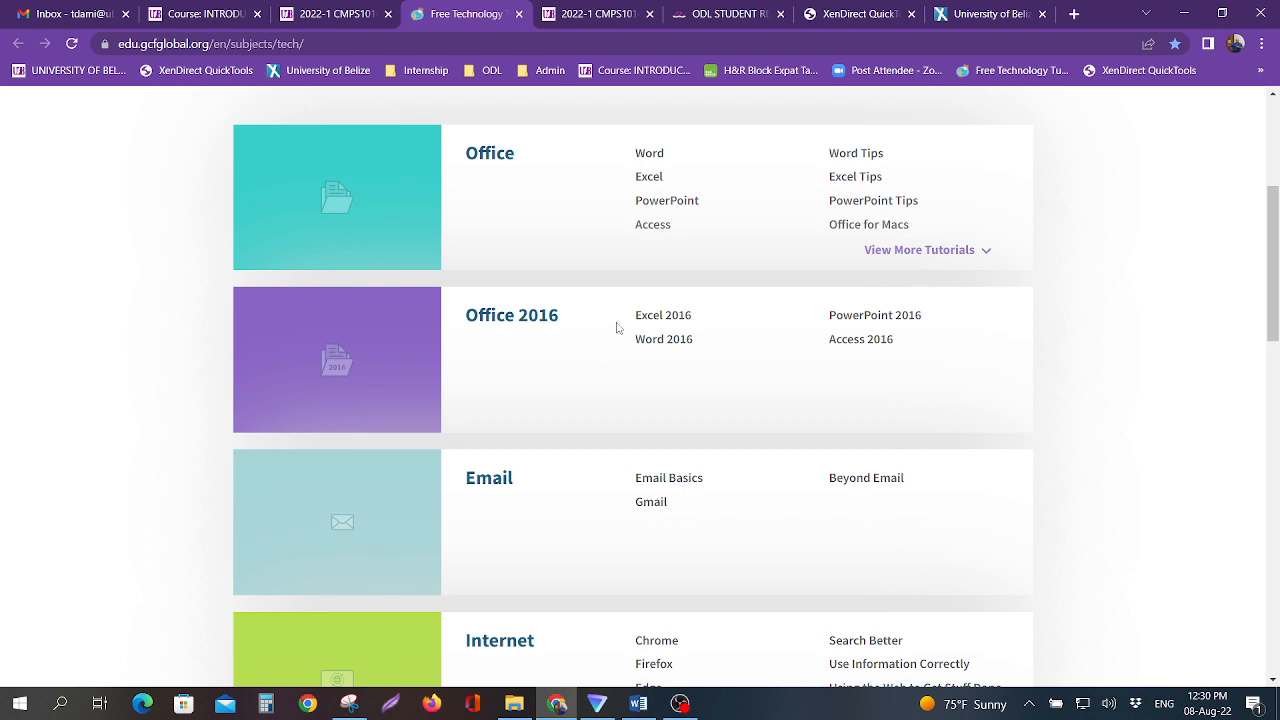
{"action": "mouse_move", "coordinate": [876, 316]}
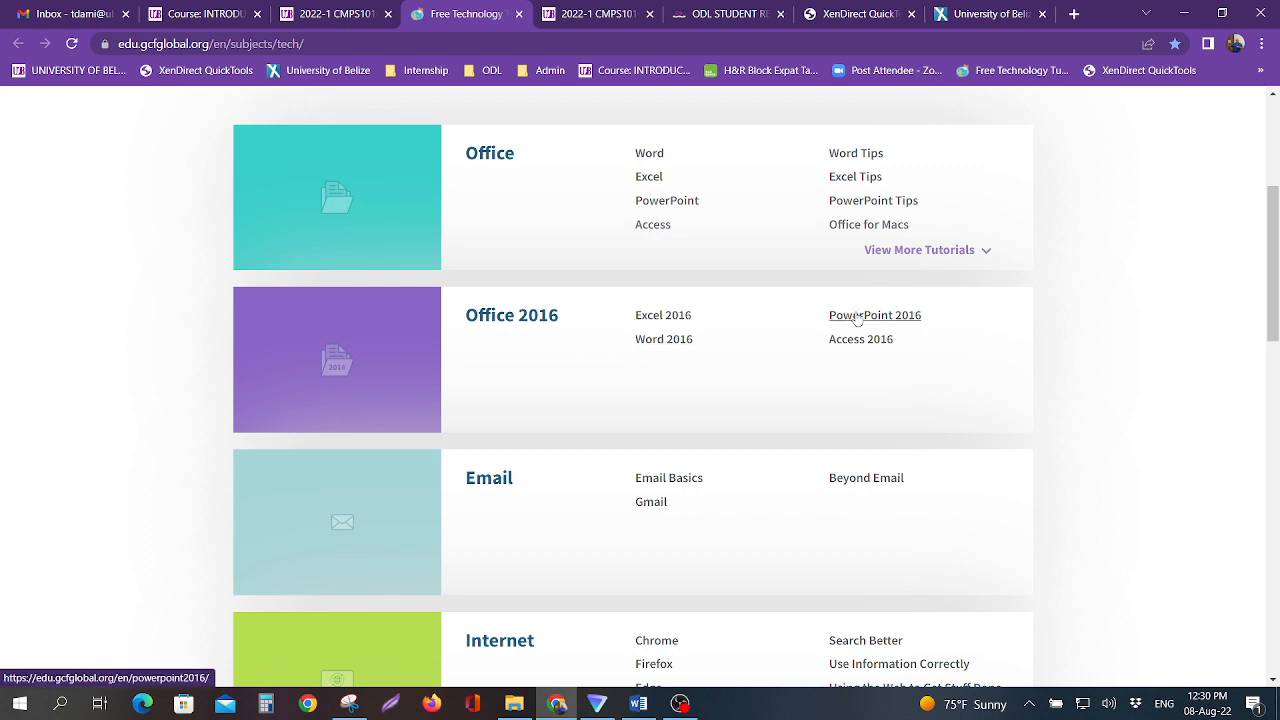
{"action": "mouse_move", "coordinate": [712, 328]}
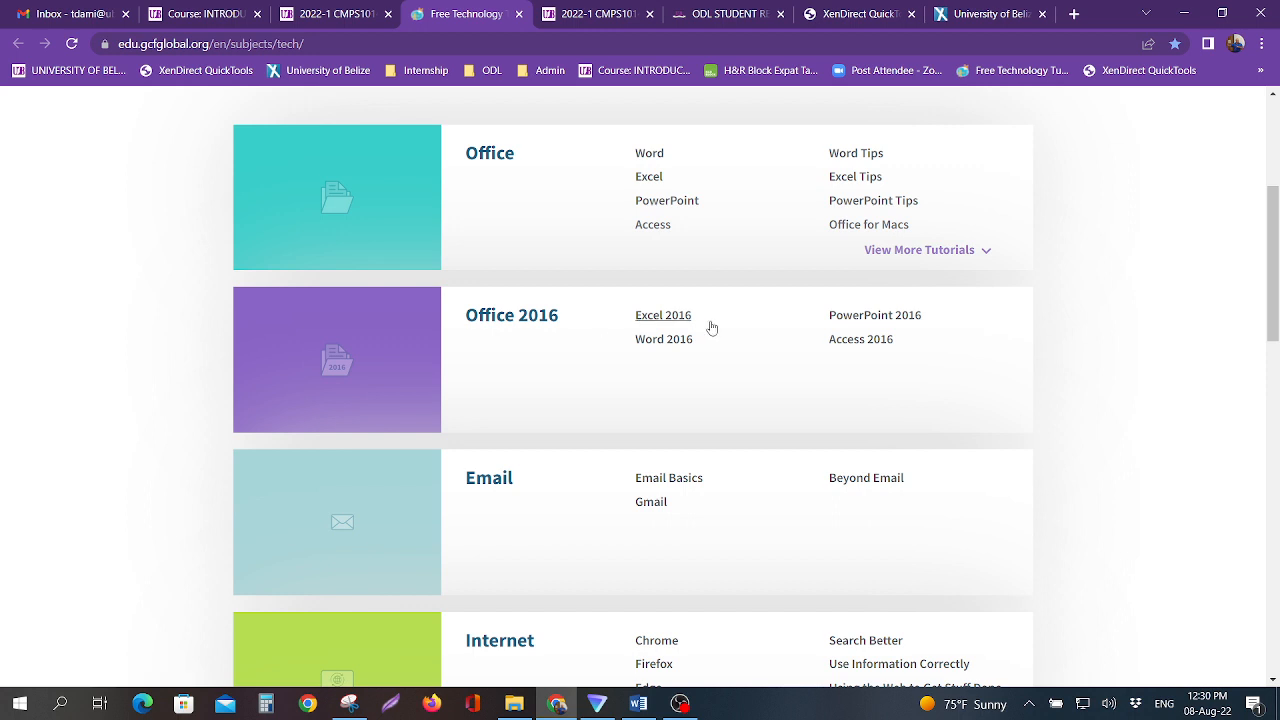
{"action": "scroll", "scroll_direction": "down", "scroll_amount": 3}
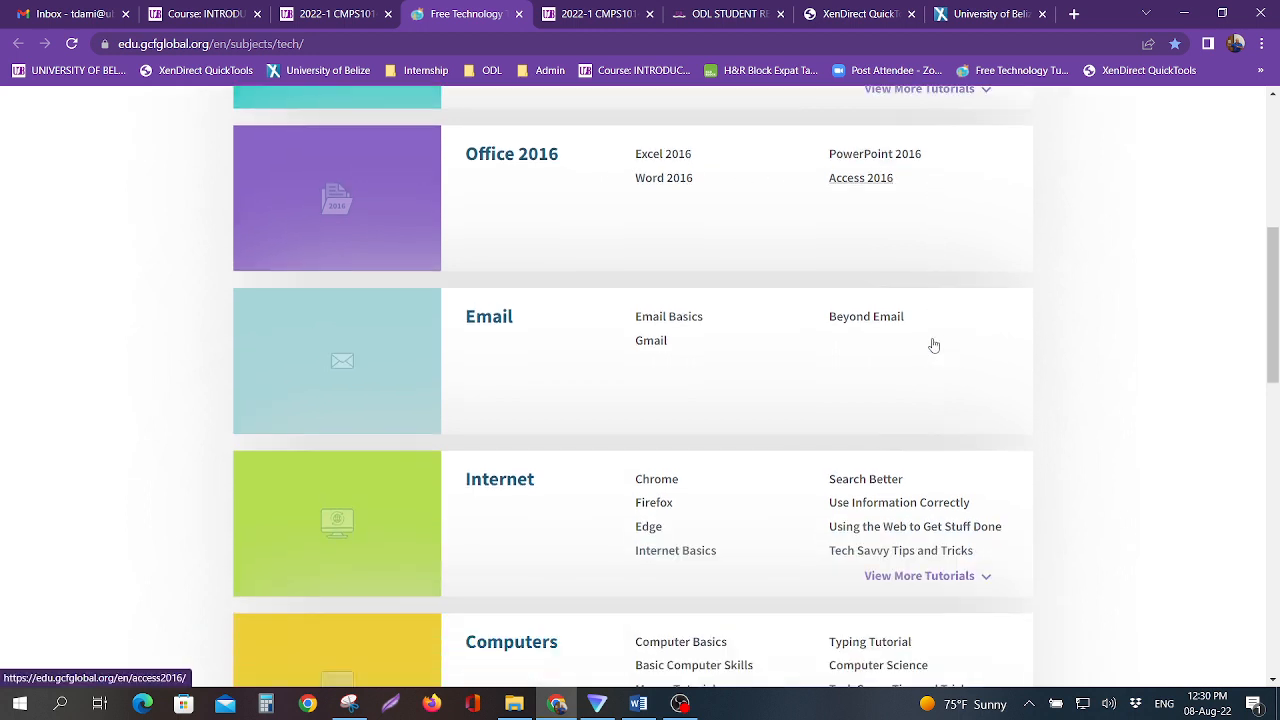
{"action": "scroll", "scroll_direction": "down", "scroll_amount": 3}
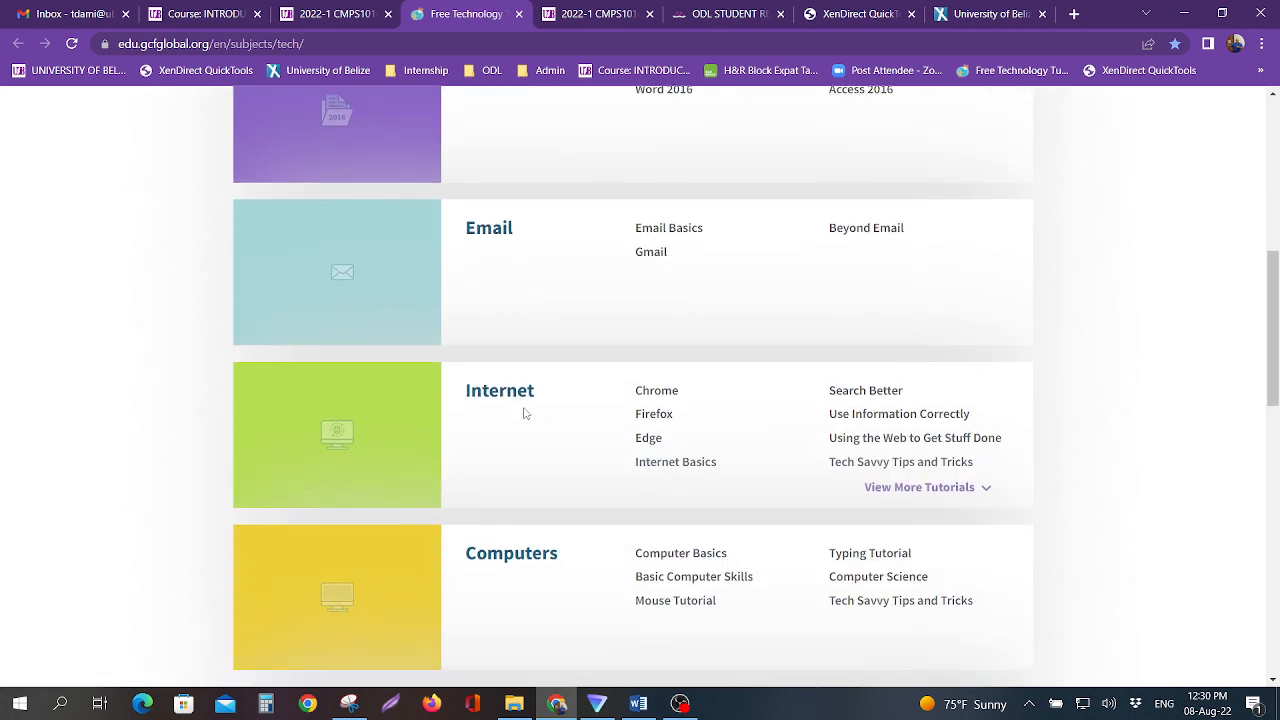
{"action": "mouse_move", "coordinate": [580, 416]}
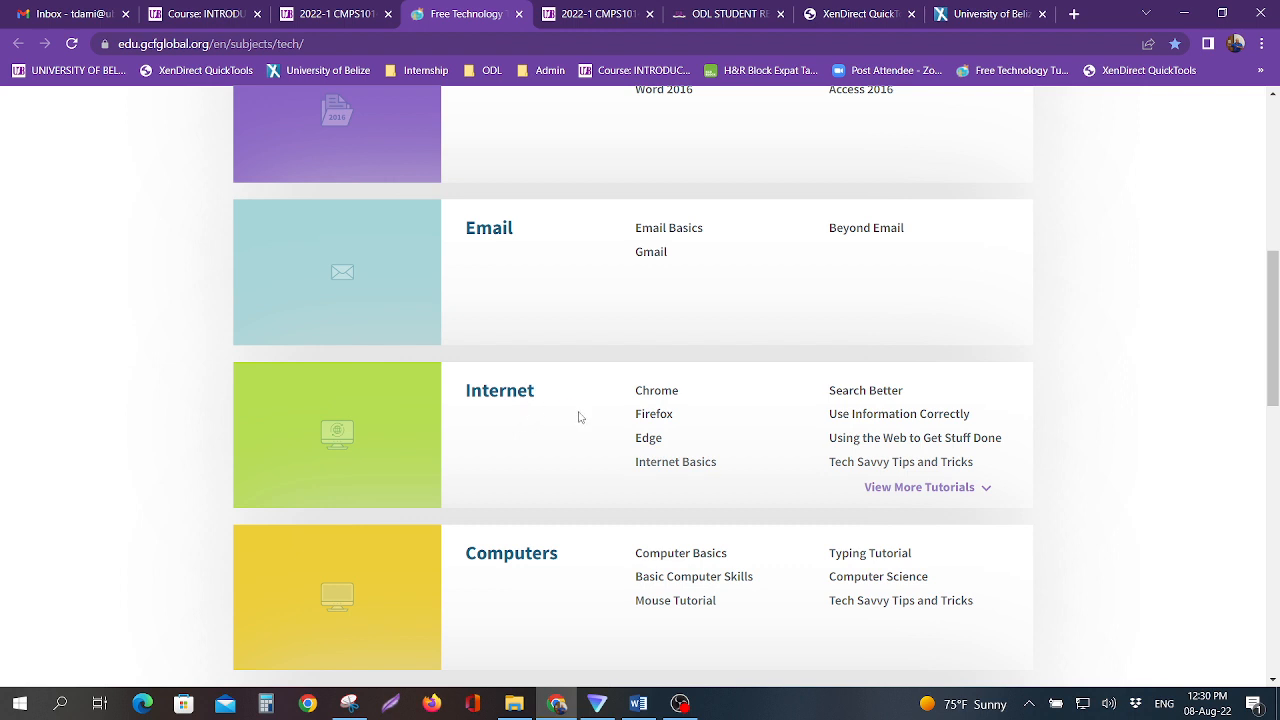
{"action": "mouse_move", "coordinate": [540, 392]}
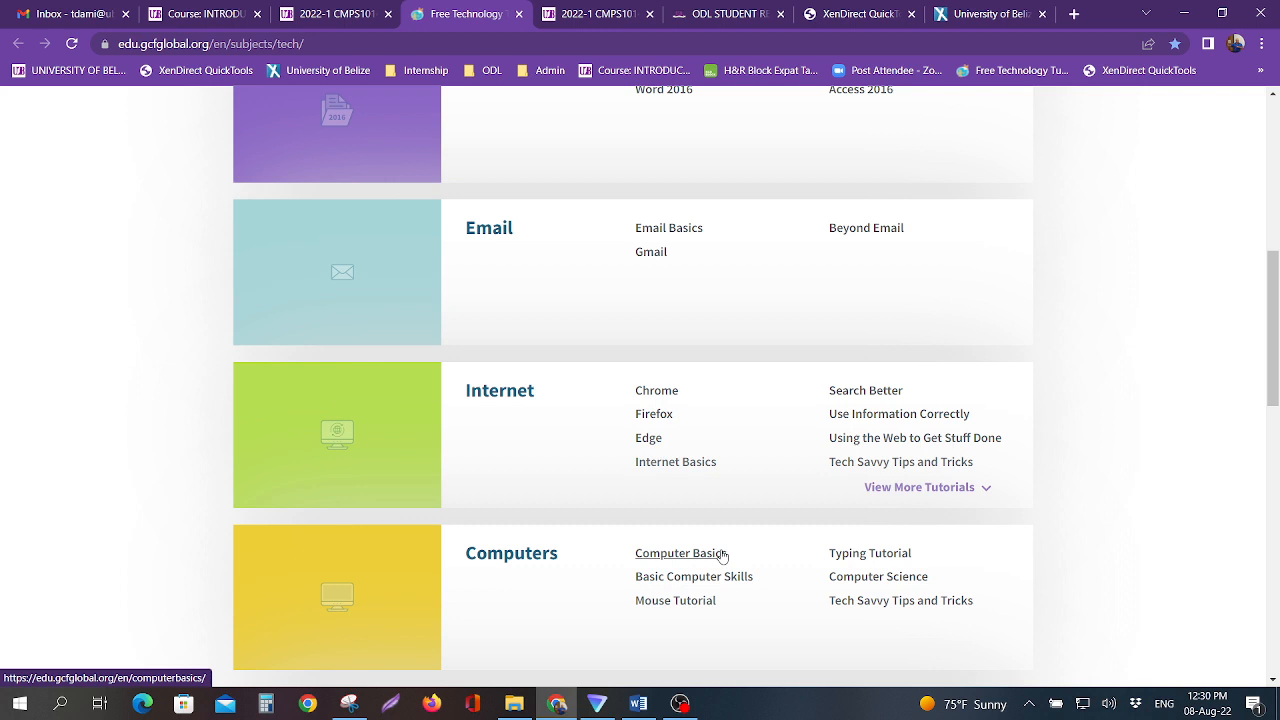
{"action": "mouse_move", "coordinate": [676, 600]}
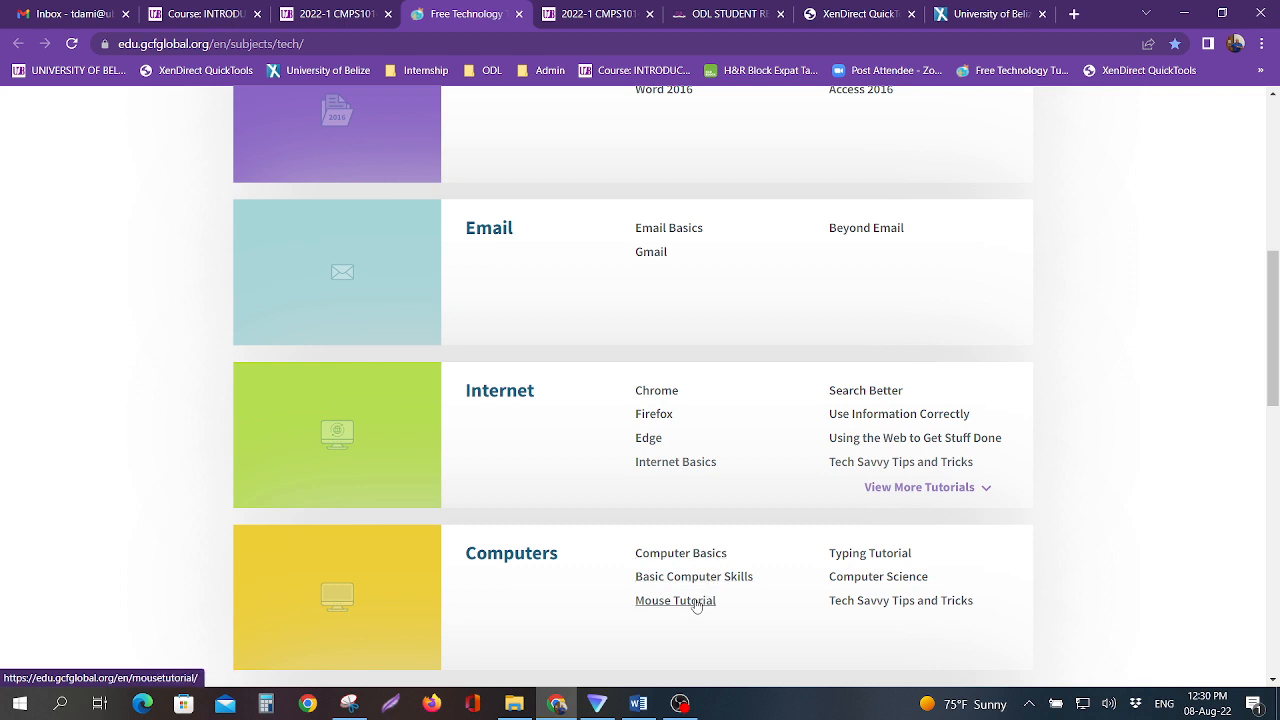
{"action": "mouse_move", "coordinate": [860, 600]}
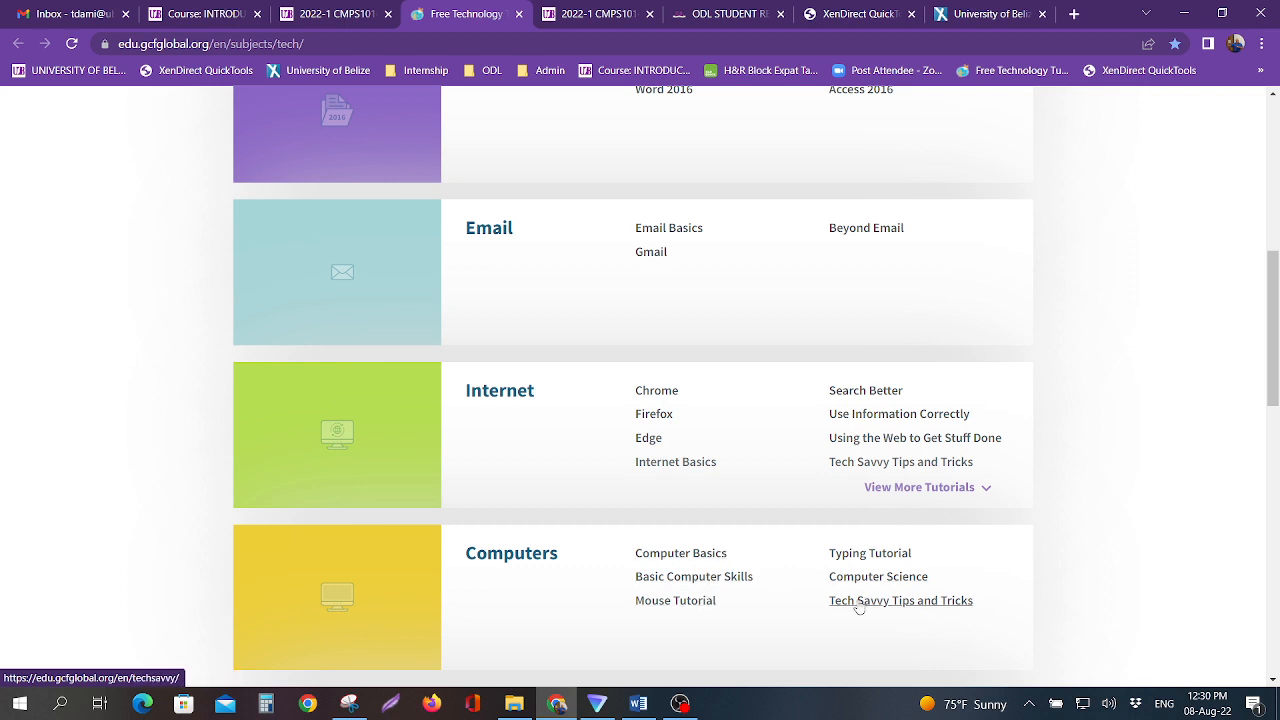
{"action": "scroll", "scroll_direction": "down", "scroll_amount": 3}
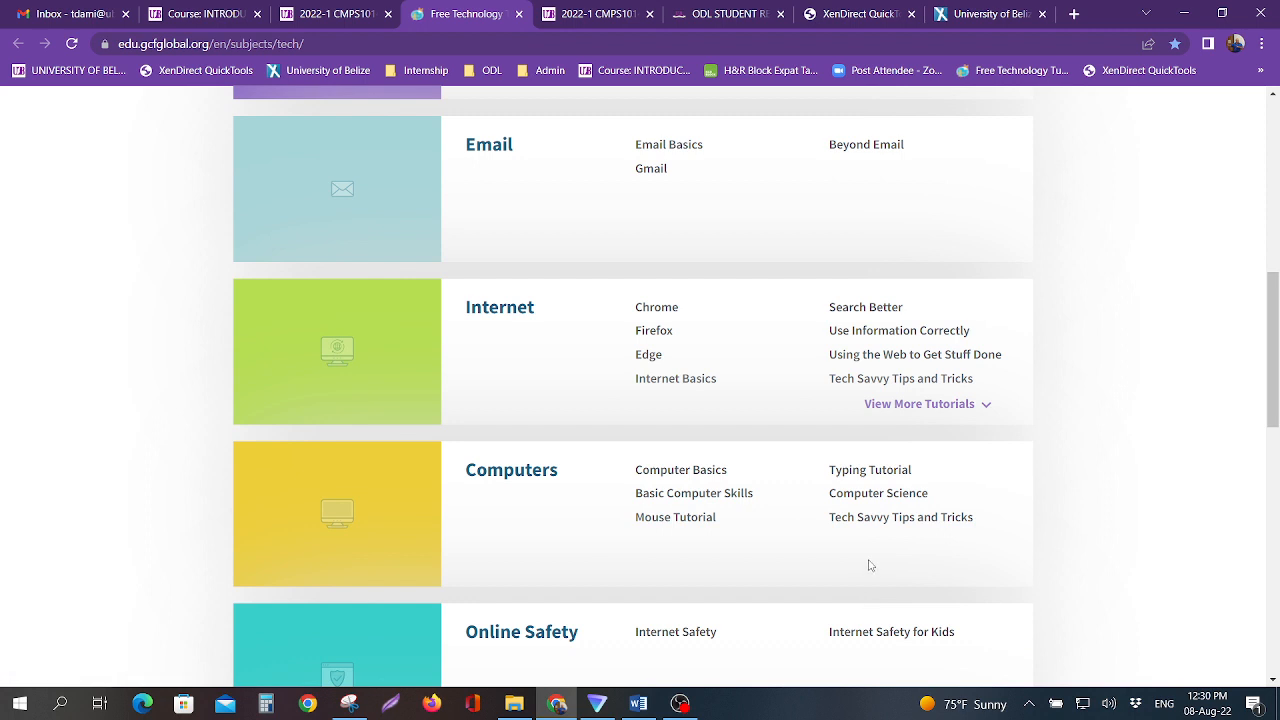
{"action": "scroll", "scroll_direction": "down", "scroll_amount": 3}
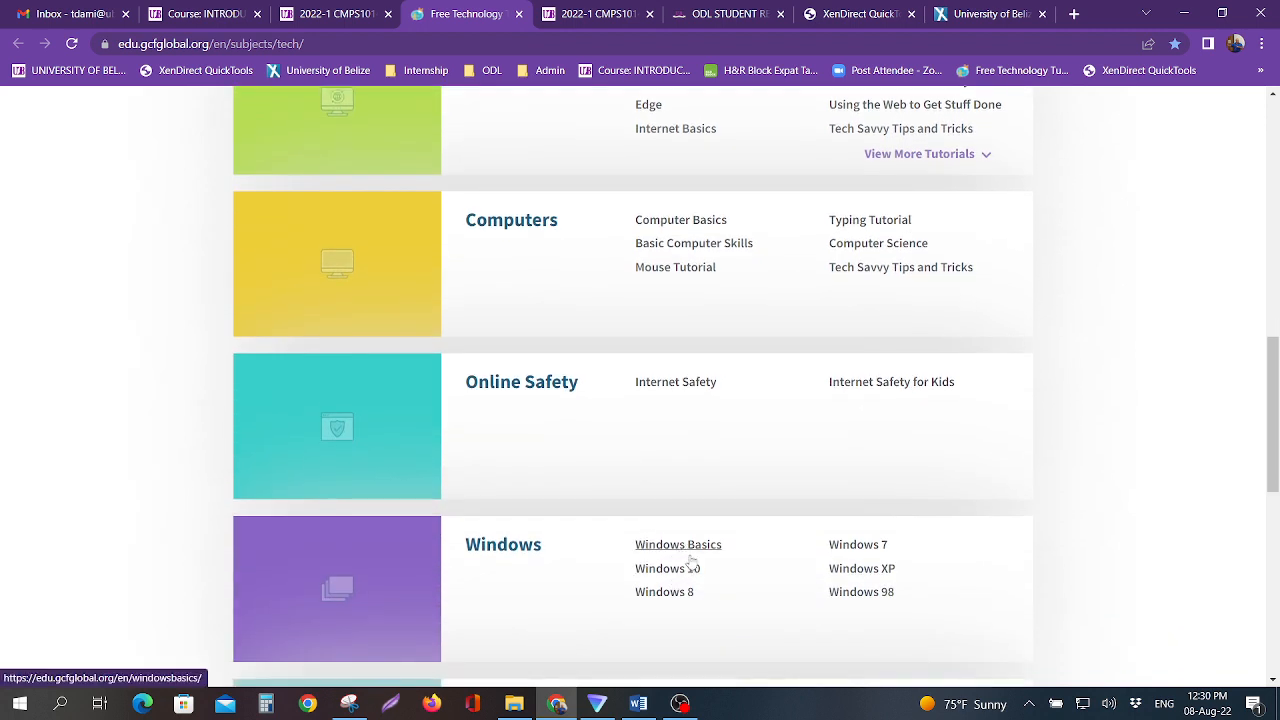
{"action": "scroll", "scroll_direction": "down", "scroll_amount": 3}
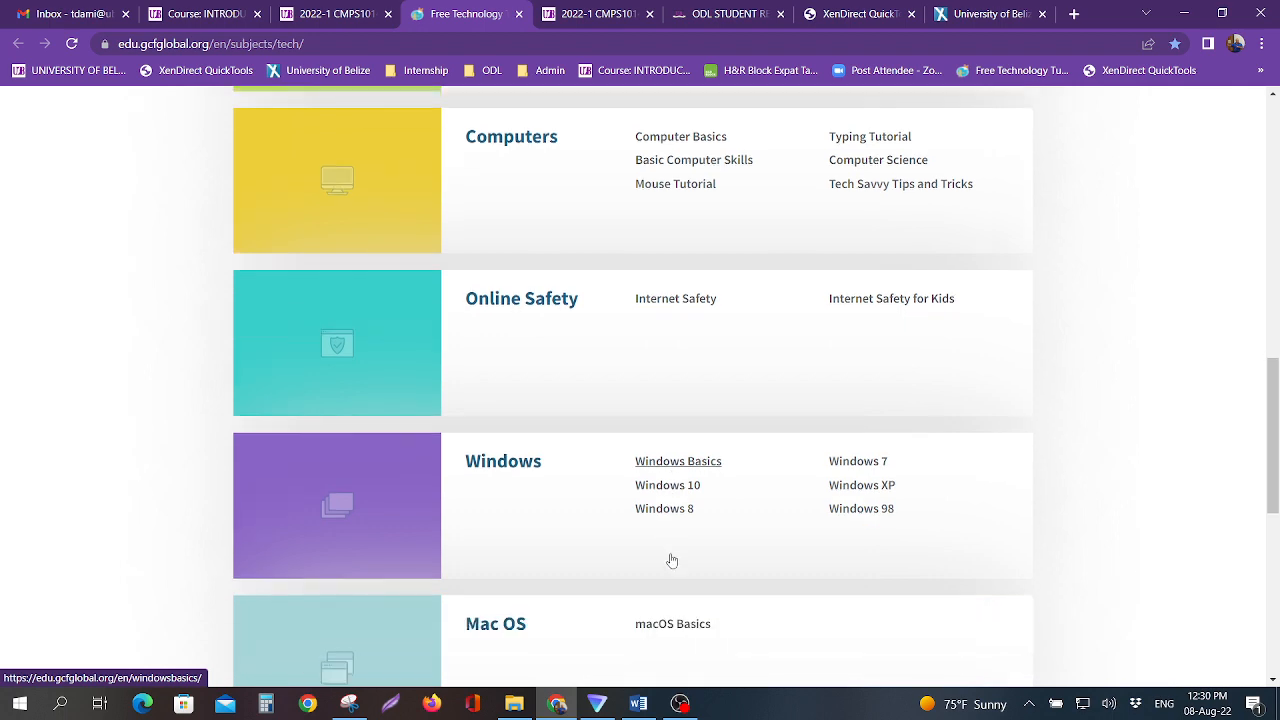
{"action": "scroll", "scroll_direction": "down", "scroll_amount": 3}
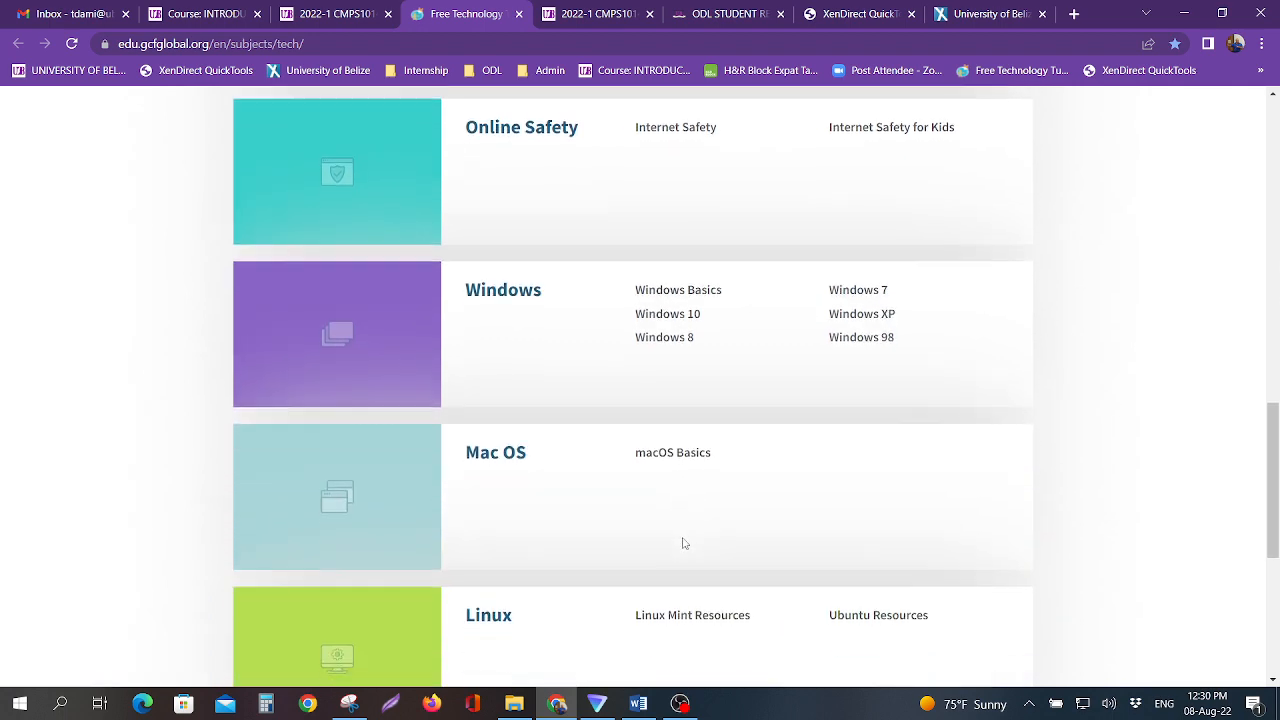
{"action": "scroll", "scroll_direction": "up", "scroll_amount": 3}
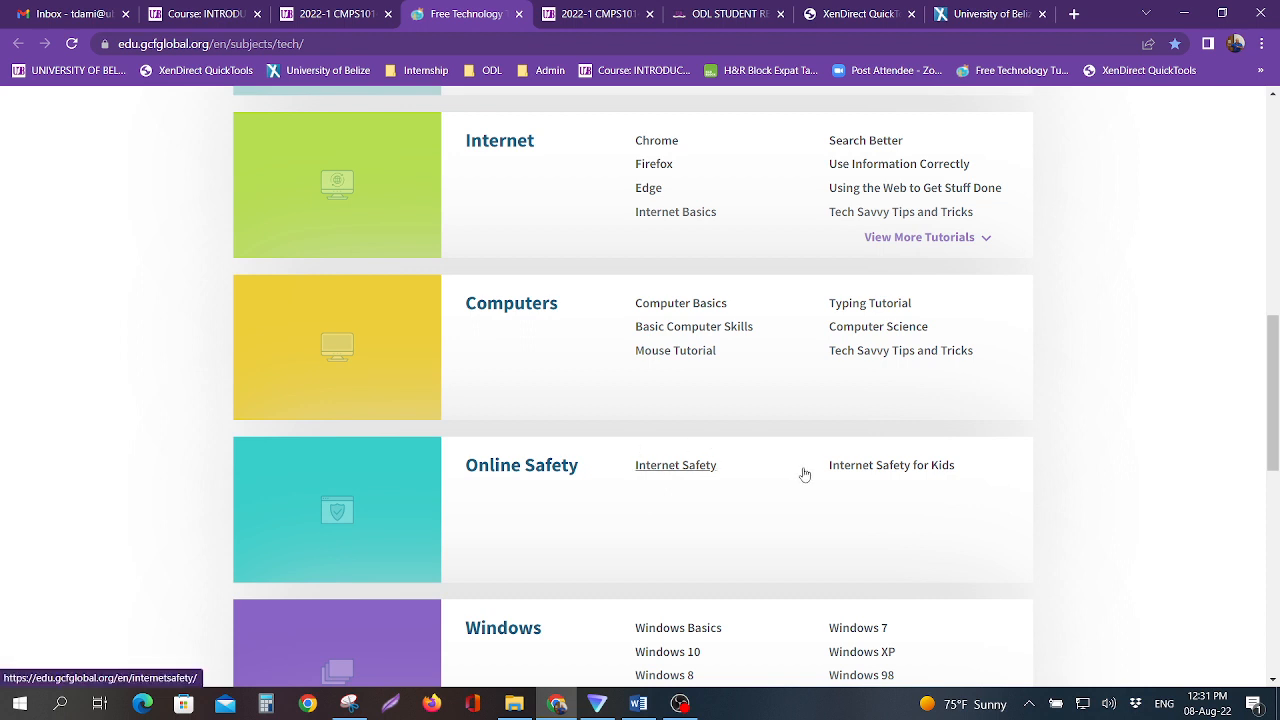
{"action": "scroll", "scroll_direction": "up", "scroll_amount": 3}
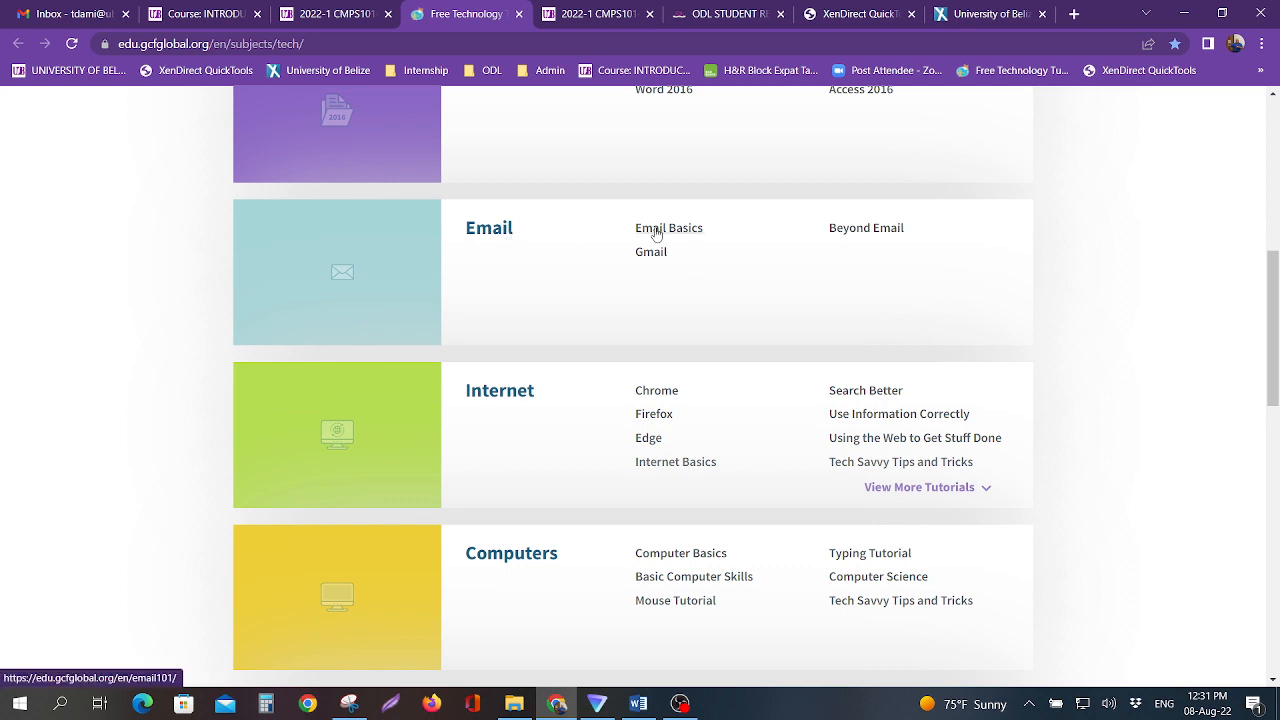
{"action": "scroll", "scroll_direction": "up", "scroll_amount": 3}
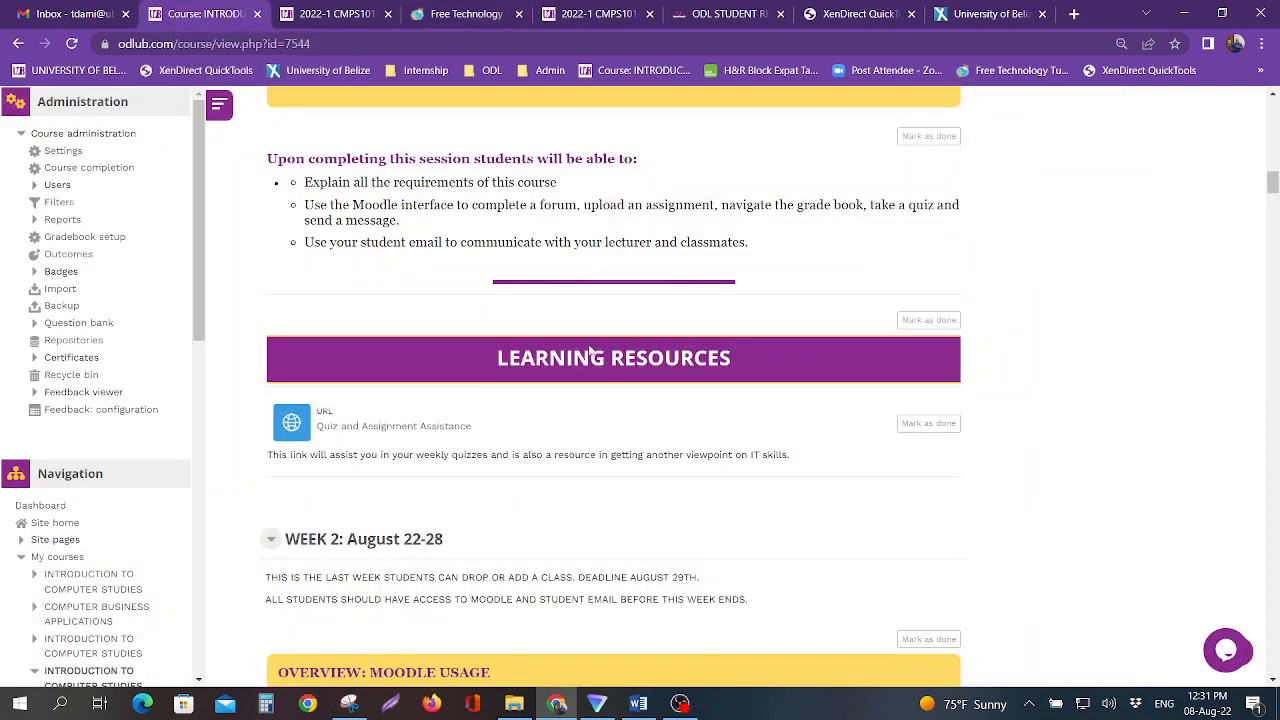
Review the Week 1 orientation objectives and resources, then bring up the course outline in Word
{"action": "scroll", "scroll_direction": "up", "scroll_amount": 3}
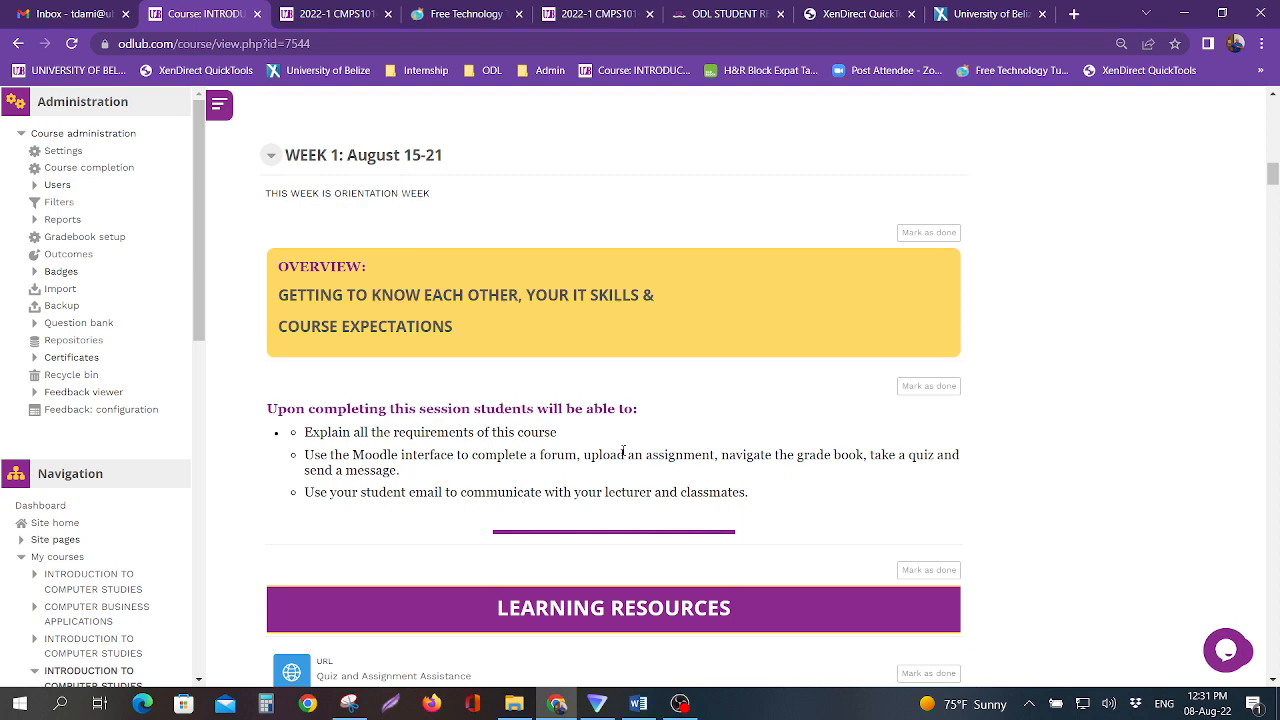
{"action": "scroll", "scroll_direction": "down", "scroll_amount": 3}
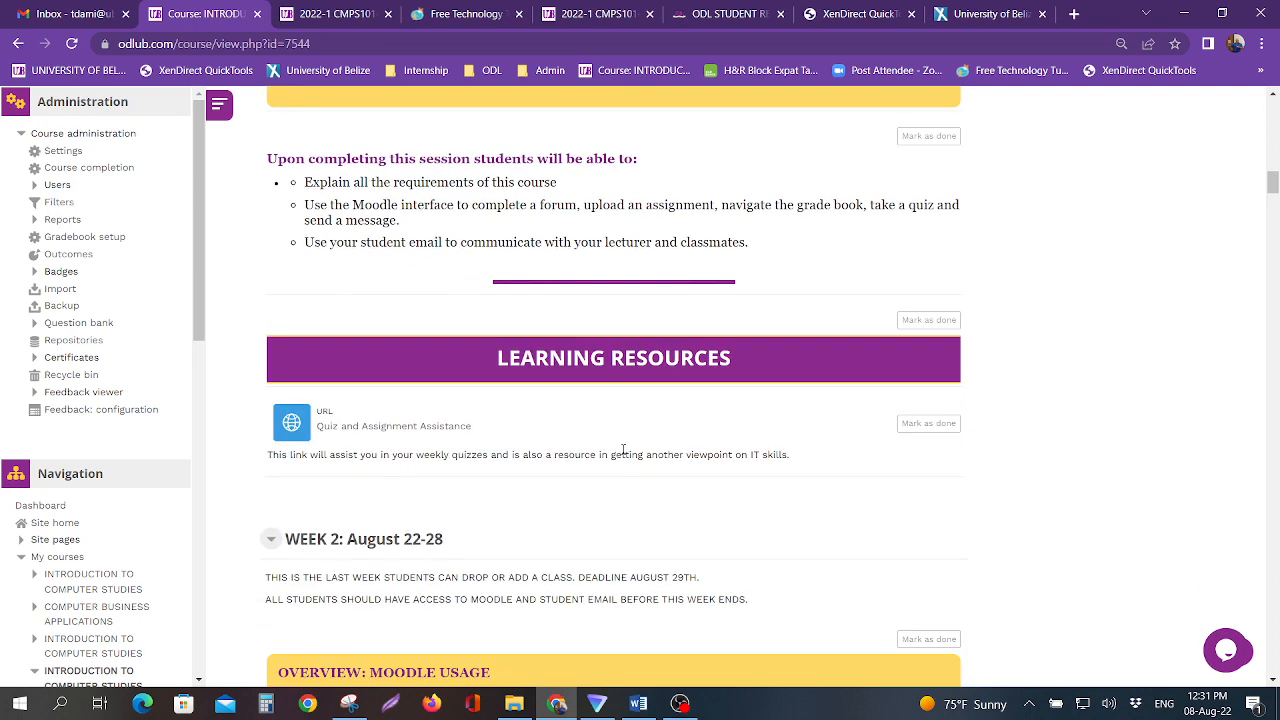
{"action": "scroll", "scroll_direction": "down", "scroll_amount": 3}
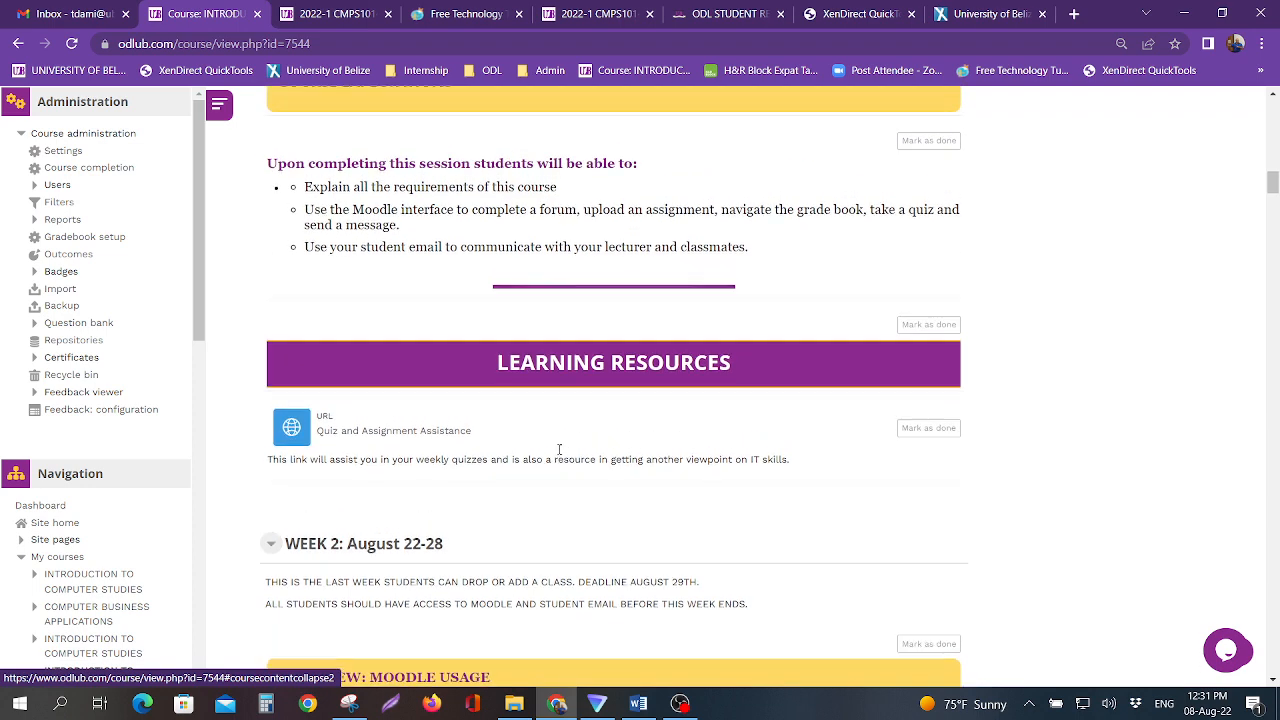
{"action": "scroll", "scroll_direction": "up", "scroll_amount": 3}
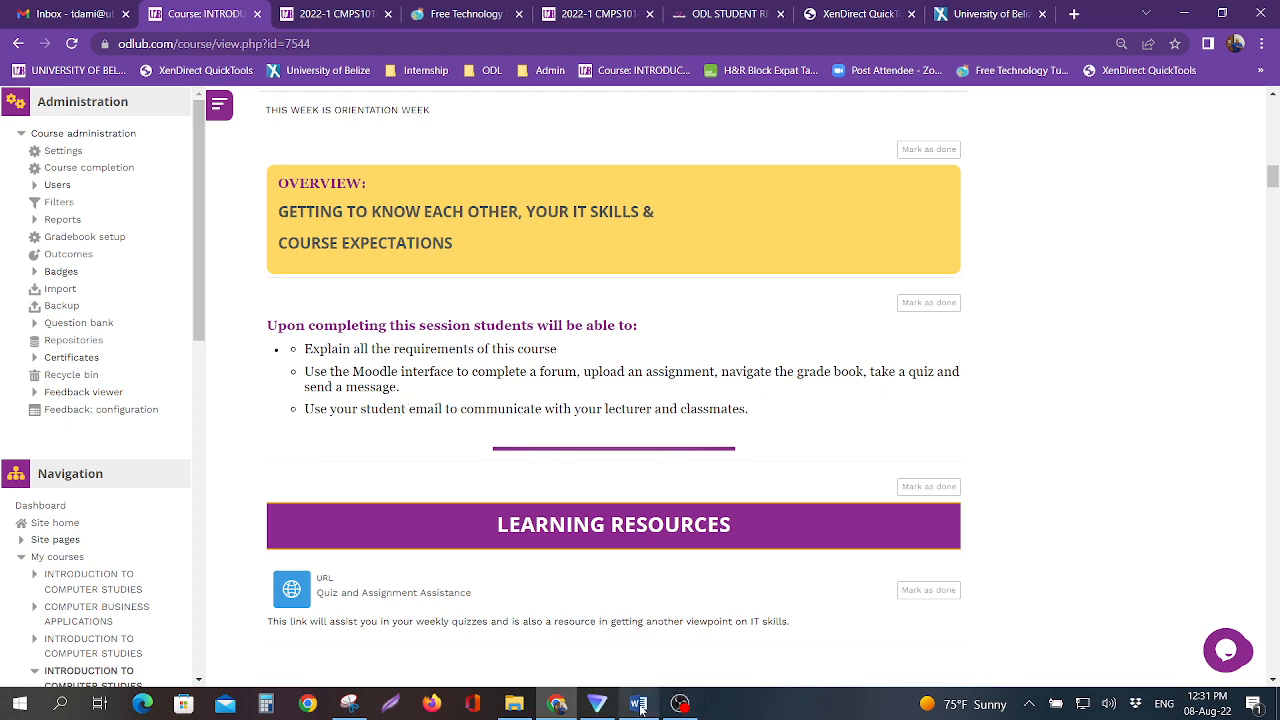
{"action": "left_click", "coordinate": [636, 704]}
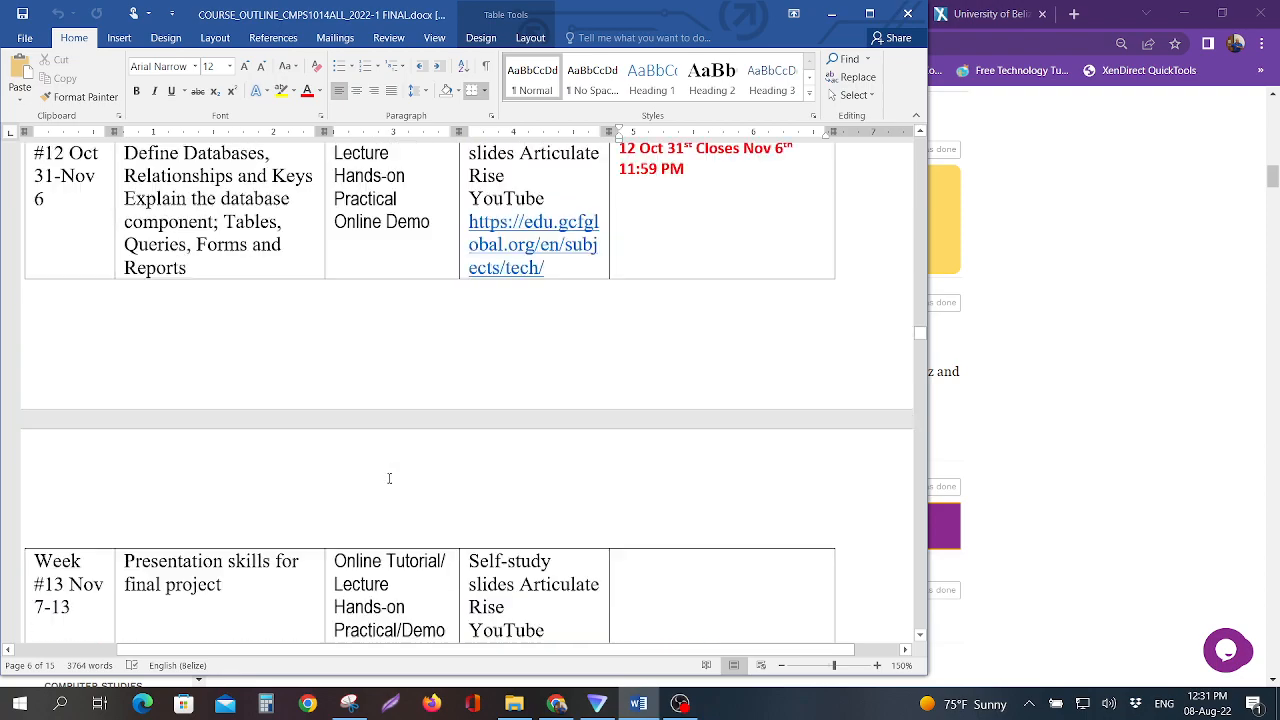
Move up to the Course Schedule table starting at Week 1, then minimize Word to show Moodle
{"action": "scroll", "scroll_direction": "up", "scroll_amount": 3}
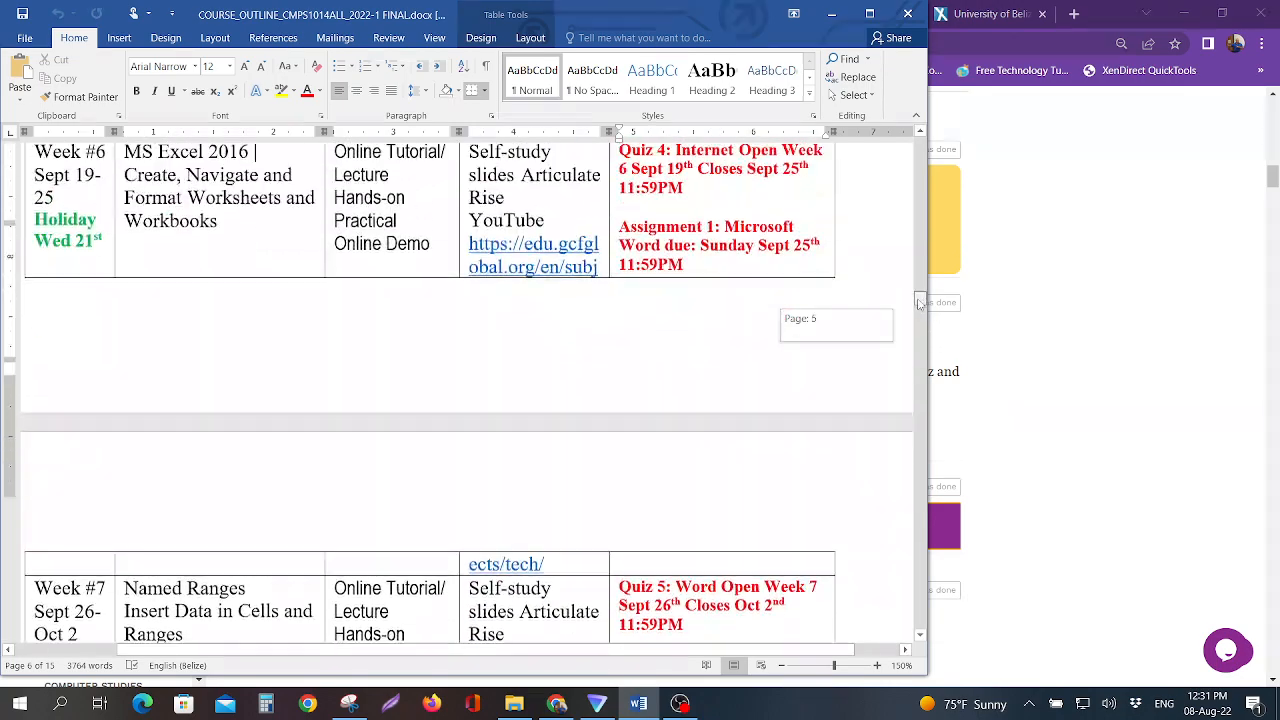
{"action": "scroll", "scroll_direction": "up", "scroll_amount": 3}
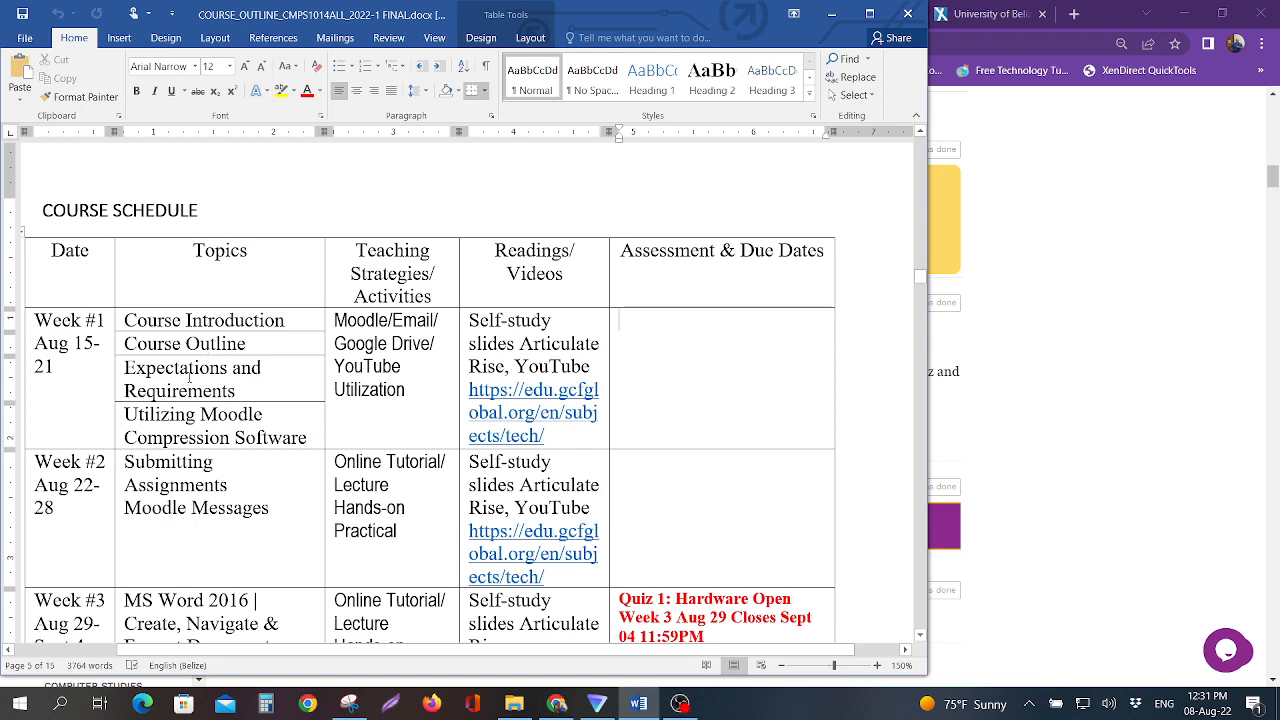
{"action": "scroll", "scroll_direction": "down", "scroll_amount": 3}
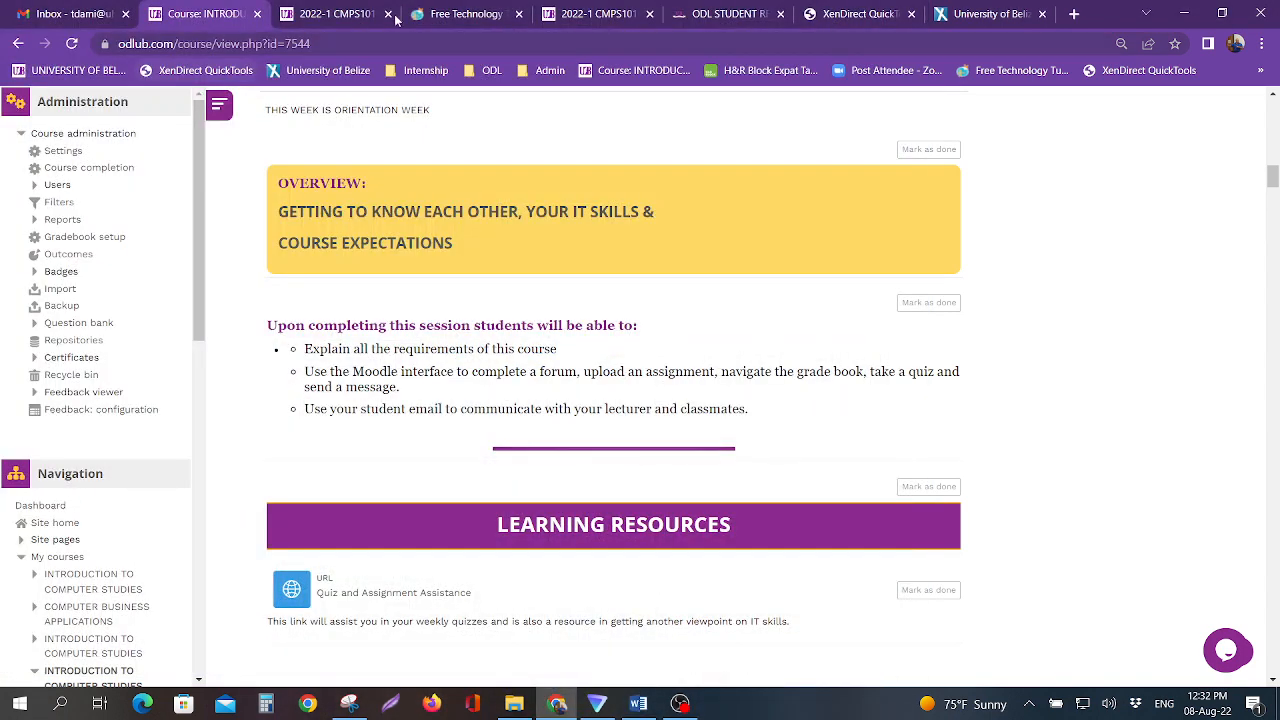
{"action": "left_click", "coordinate": [464, 14]}
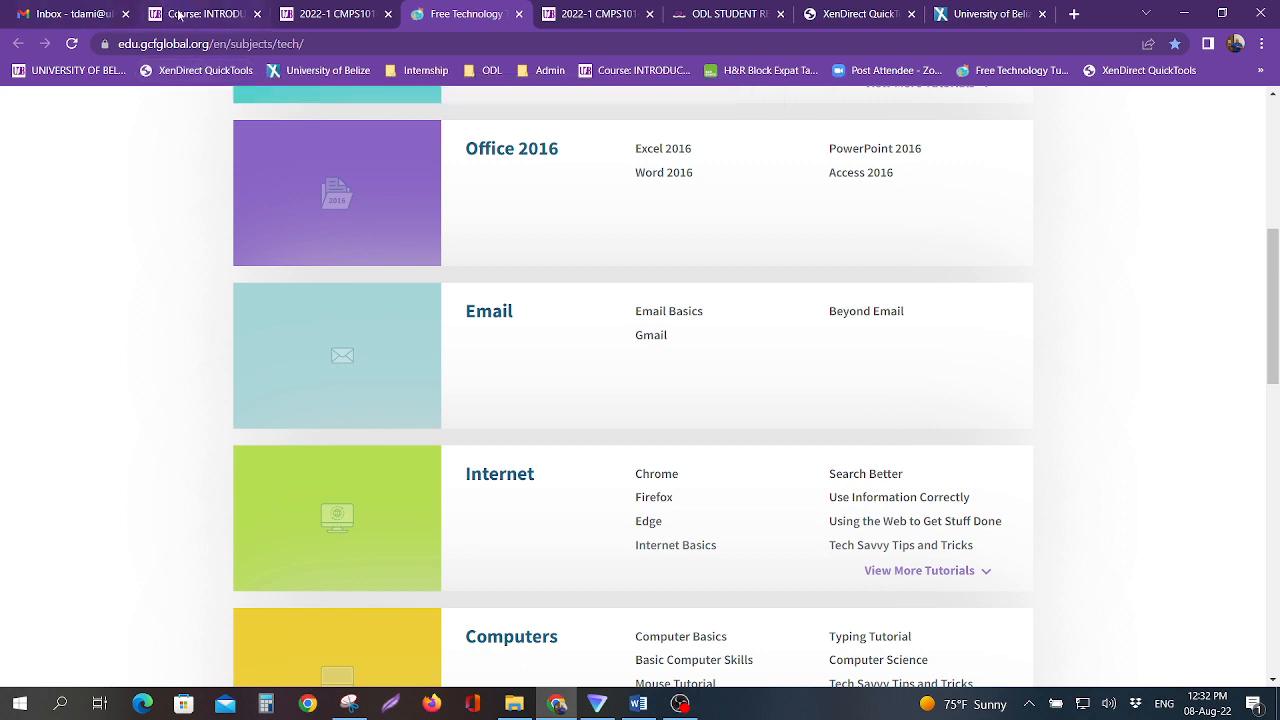
{"action": "left_click", "coordinate": [180, 14]}
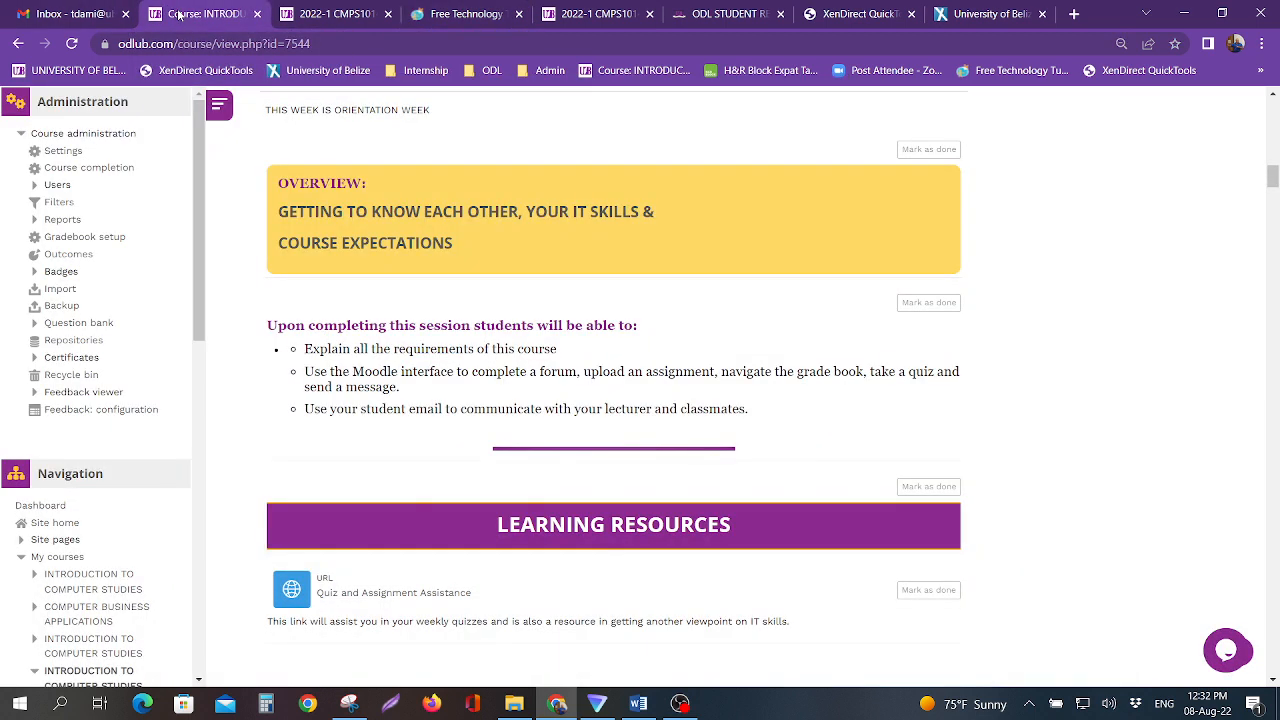